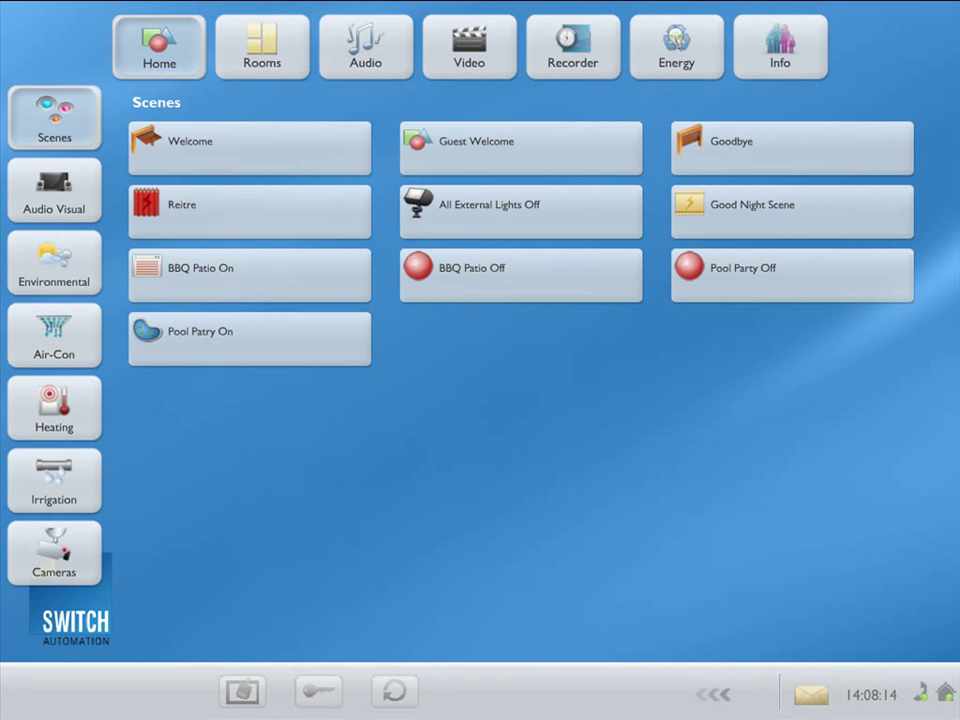
- Open the Audio section to show the Albums view with album cover art
click(366, 46)
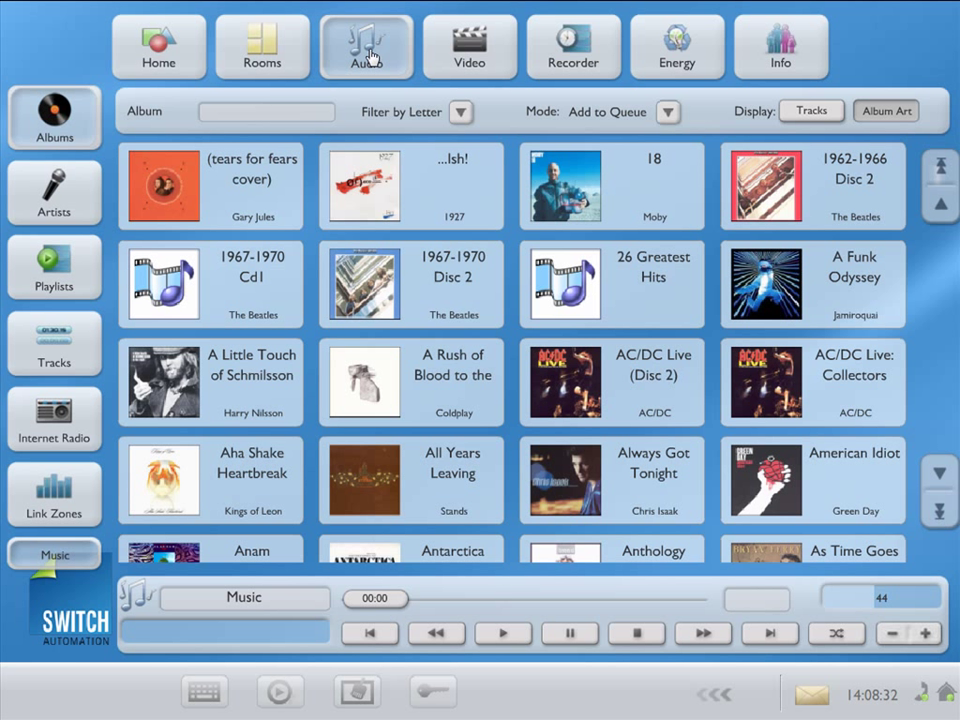
mouse_move(56, 213)
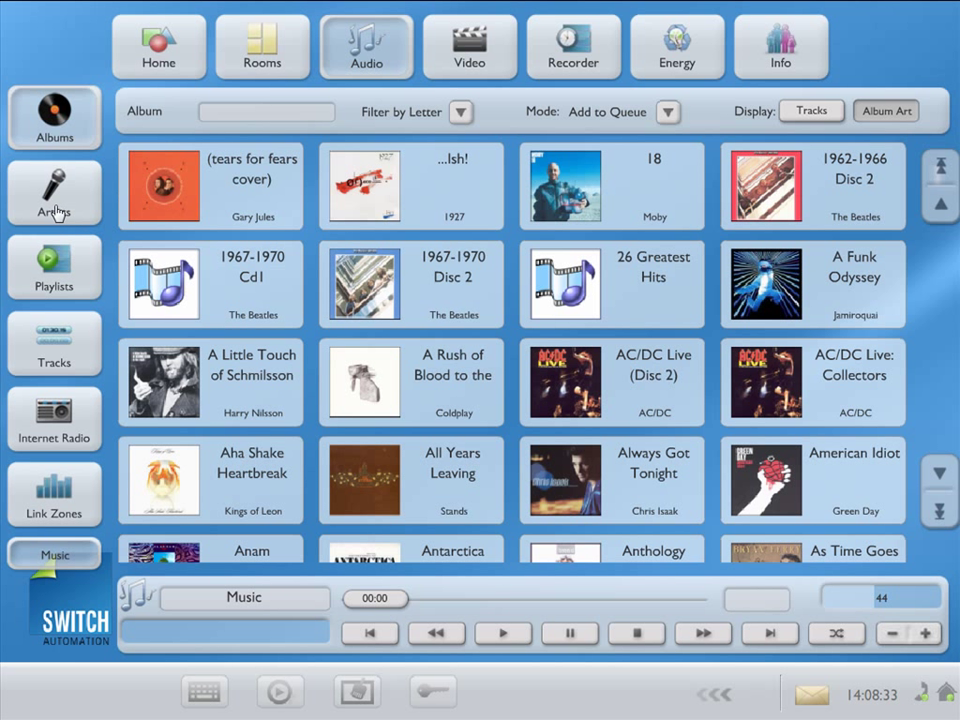
click(54, 192)
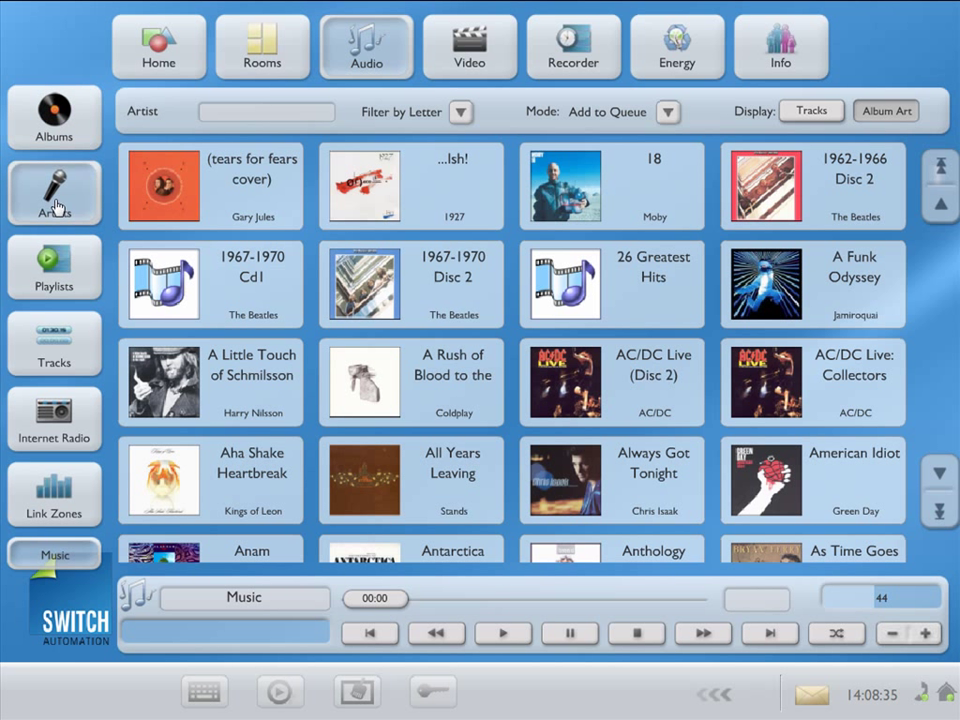
click(54, 267)
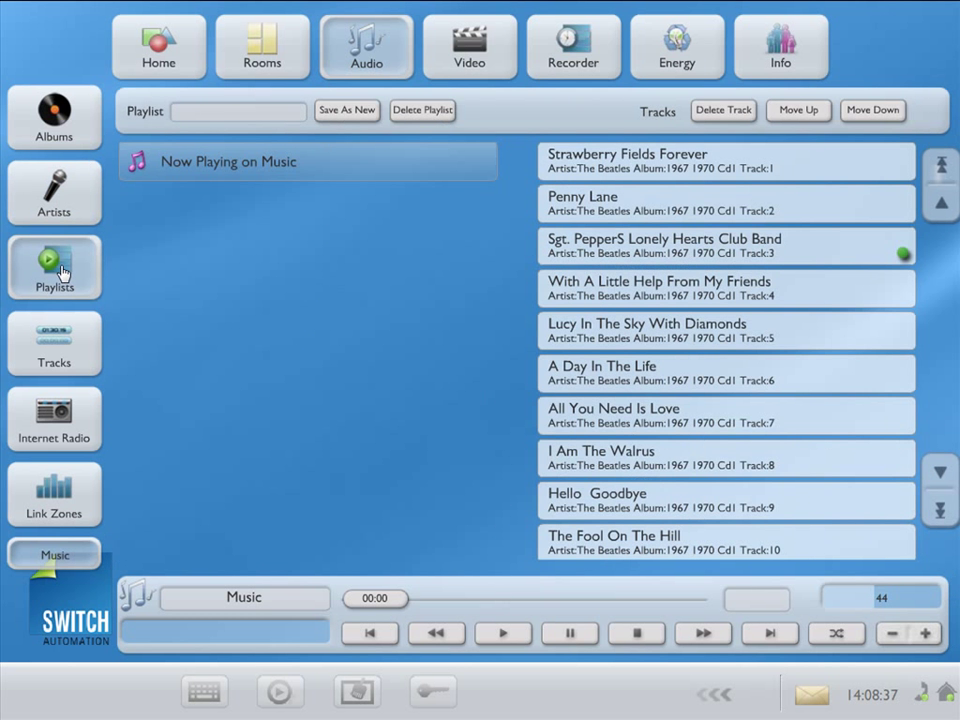
click(54, 343)
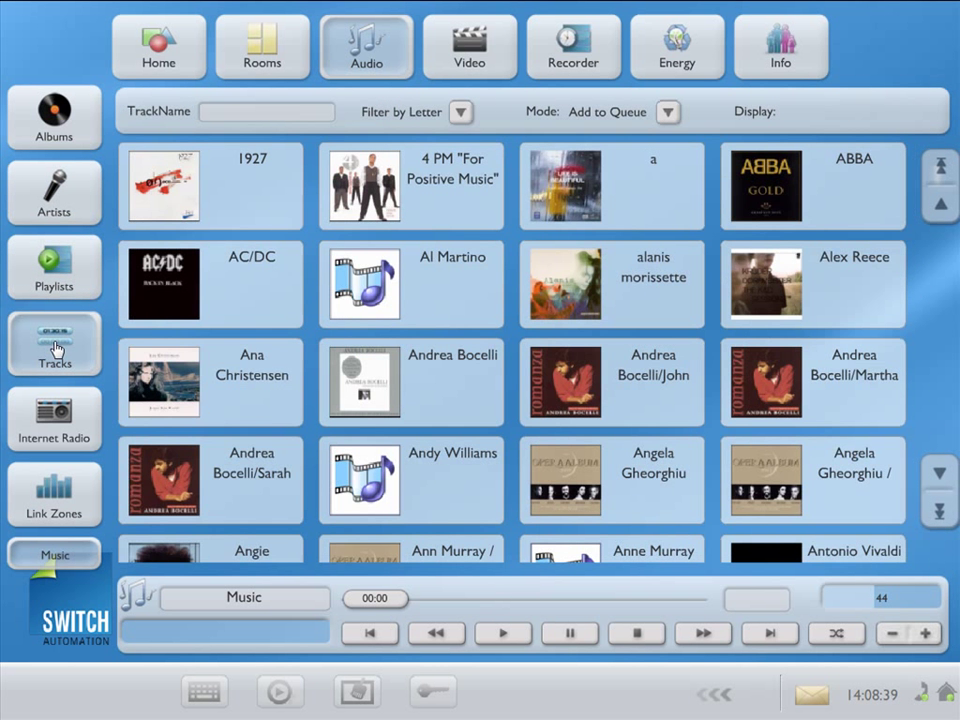
click(54, 345)
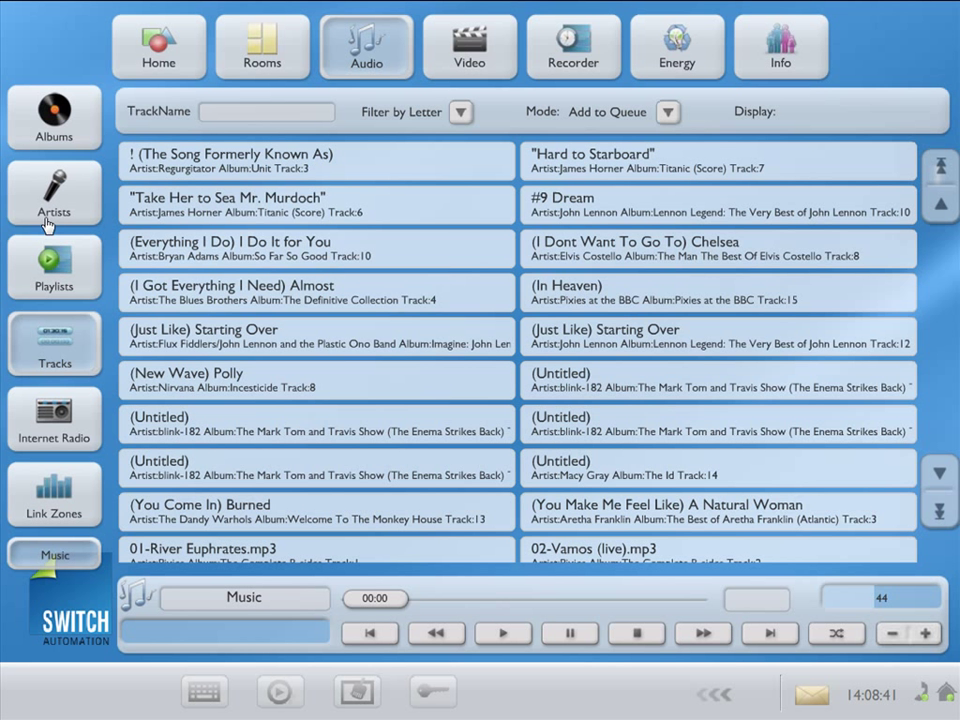
click(54, 118)
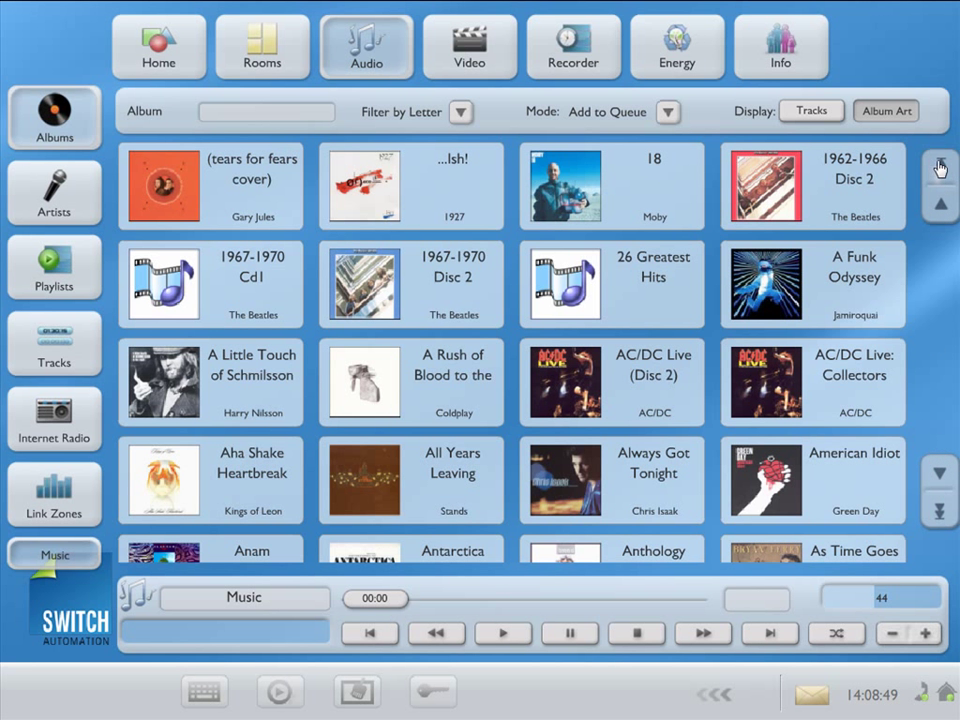
- Page the album grid down to show albums from Anam to Cafe Del Mar
click(940, 510)
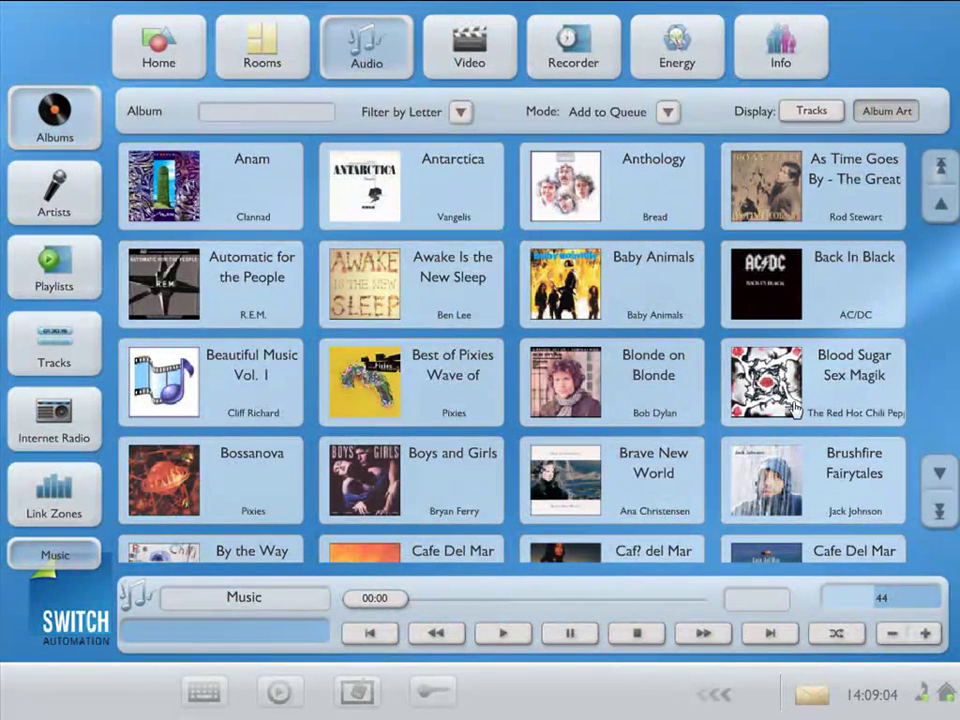
mouse_move(700, 368)
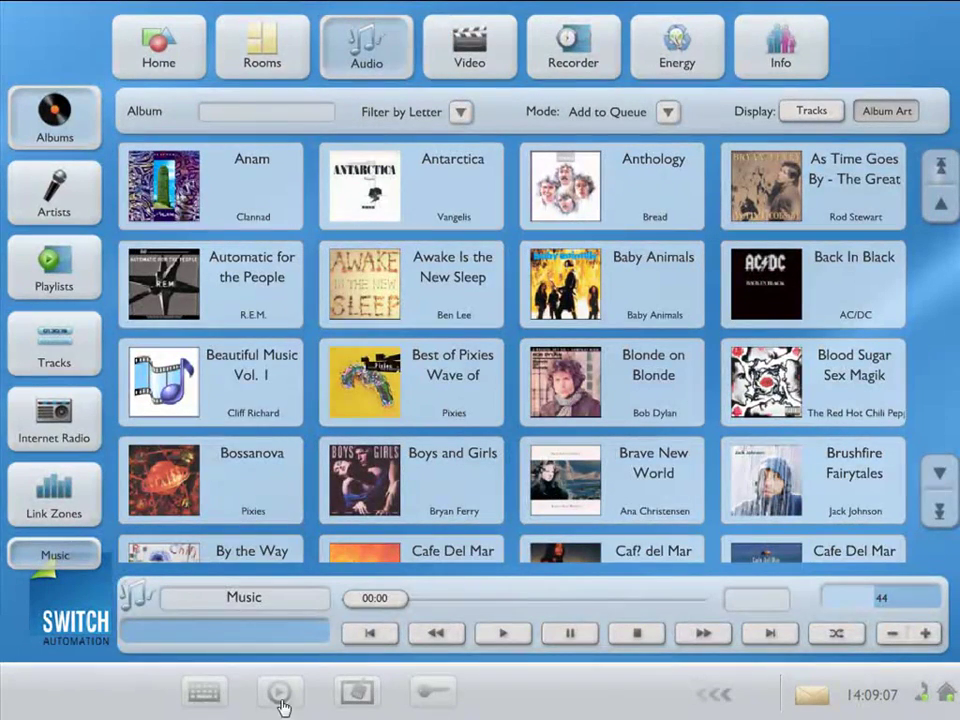
- Bring up the on-screen keyboard, filter albums by G, then switch to Filter by Word
click(204, 691)
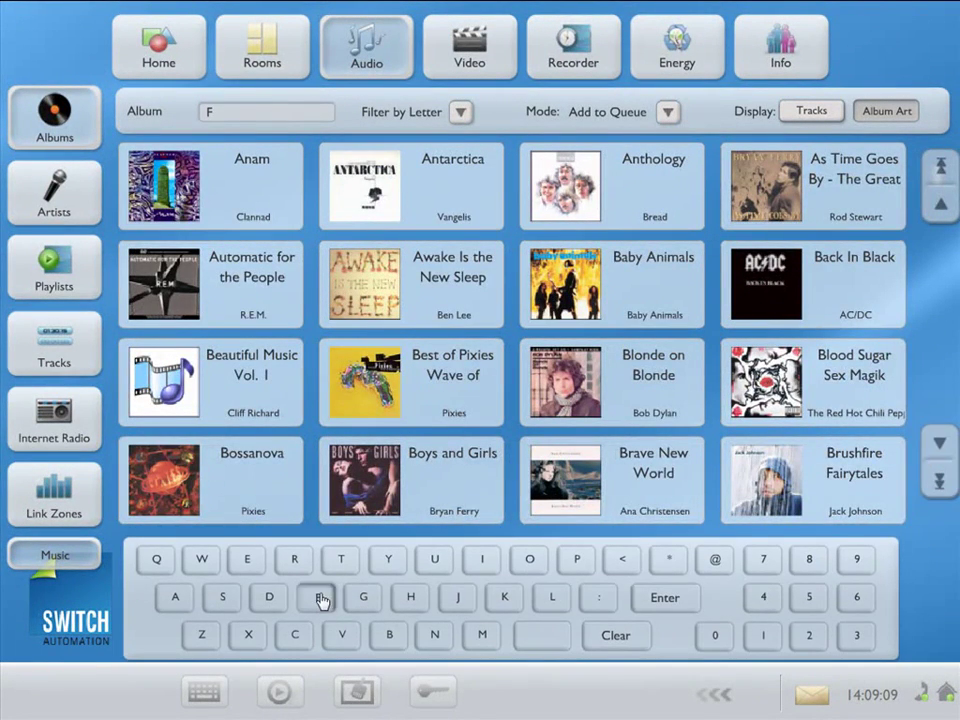
click(363, 597)
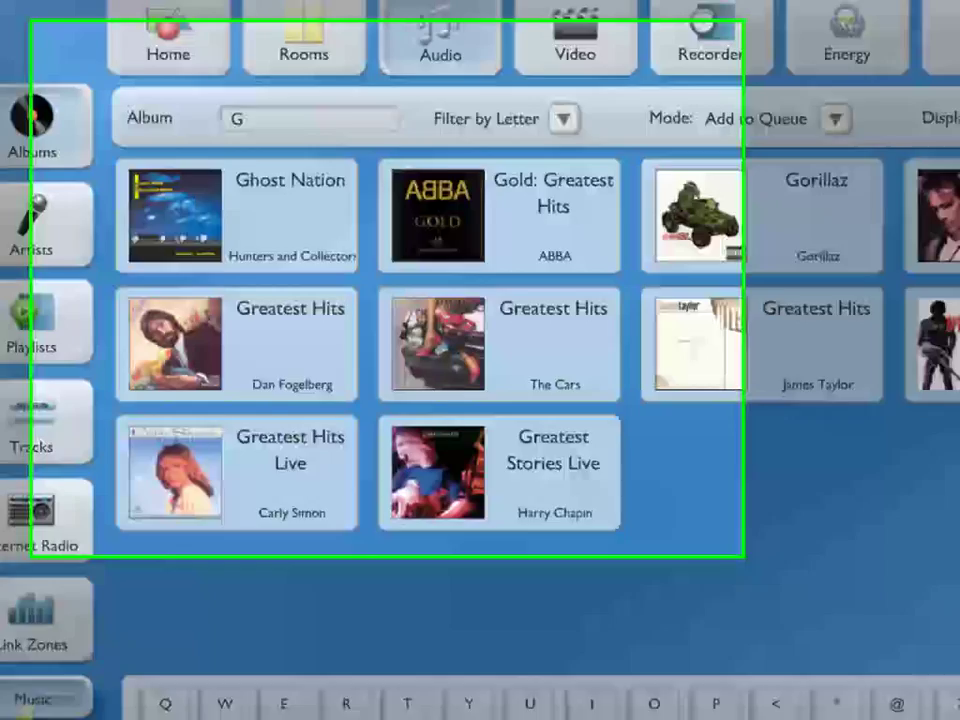
click(719, 129)
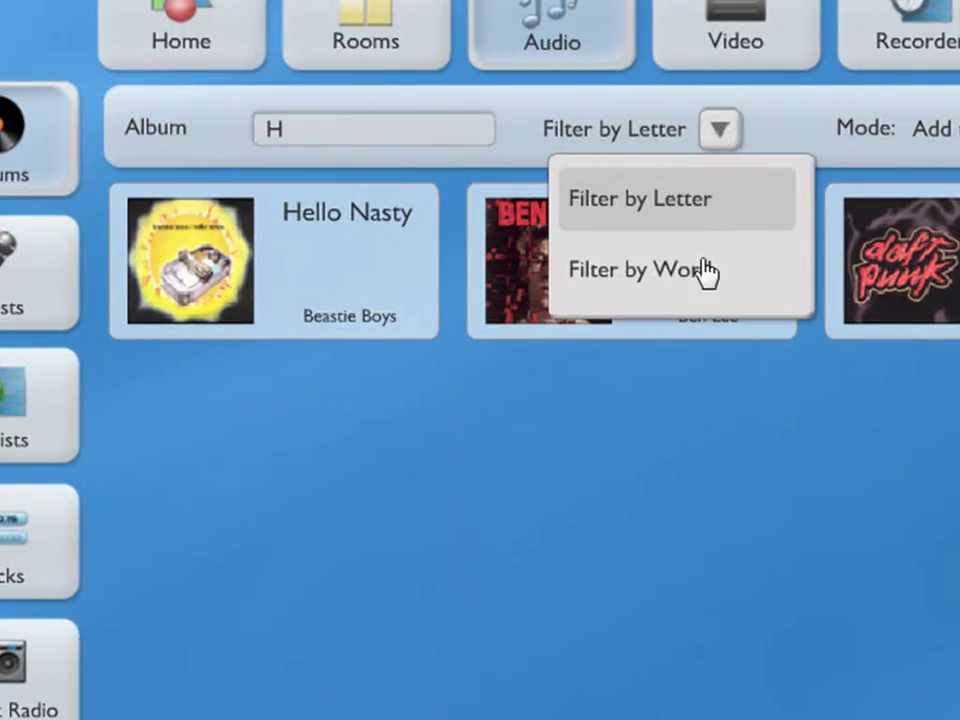
click(638, 270)
text(ABB)
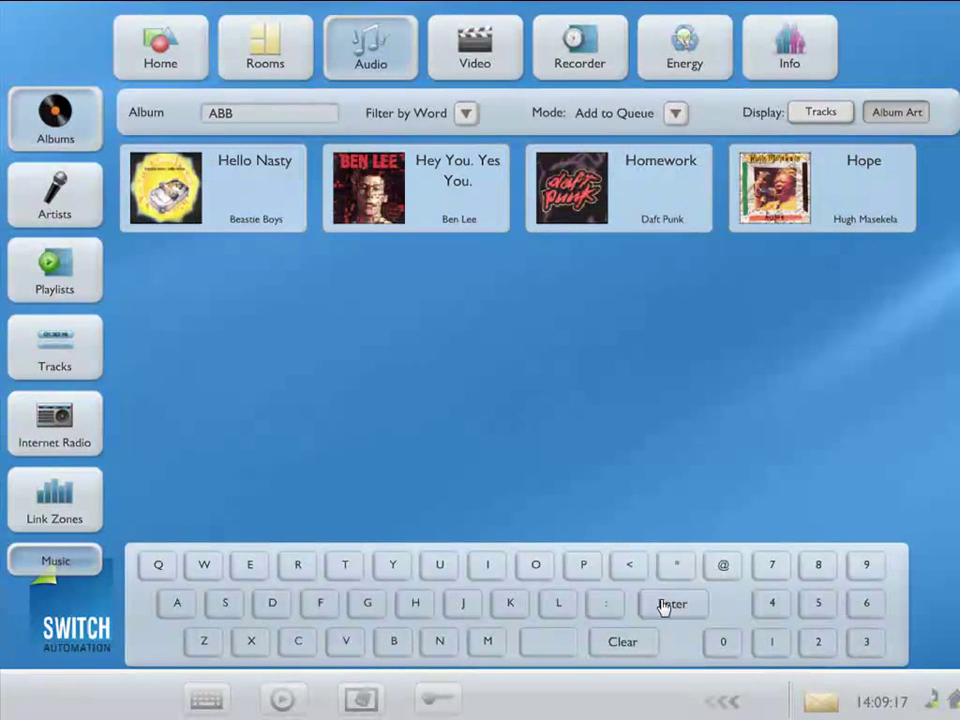
- Search ABB by word across albums and artists, then return to the unfiltered albums
click(673, 603)
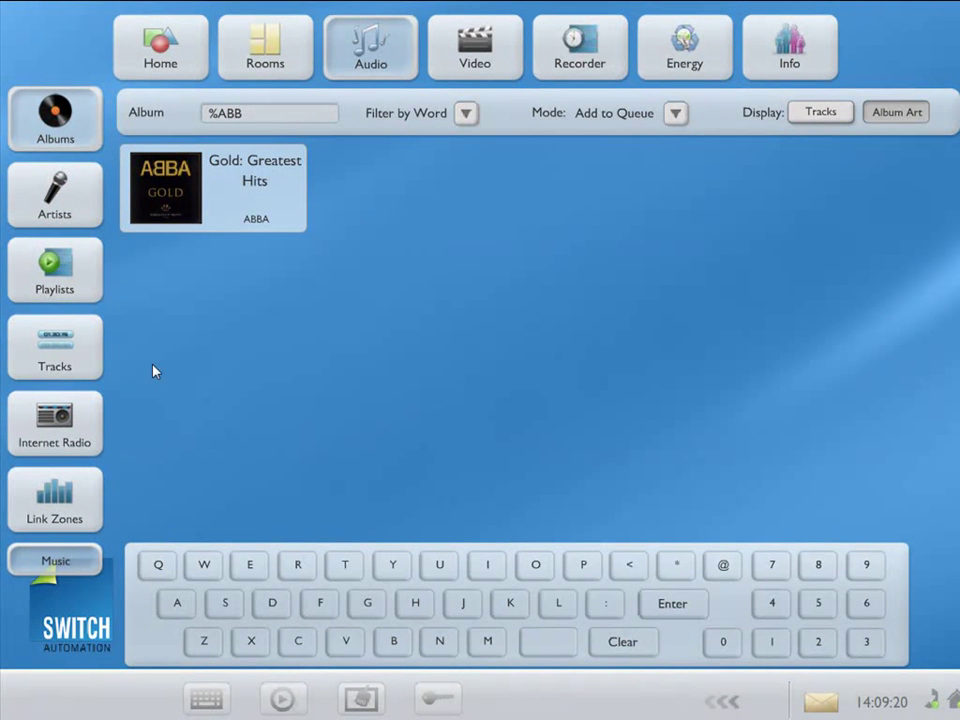
click(54, 195)
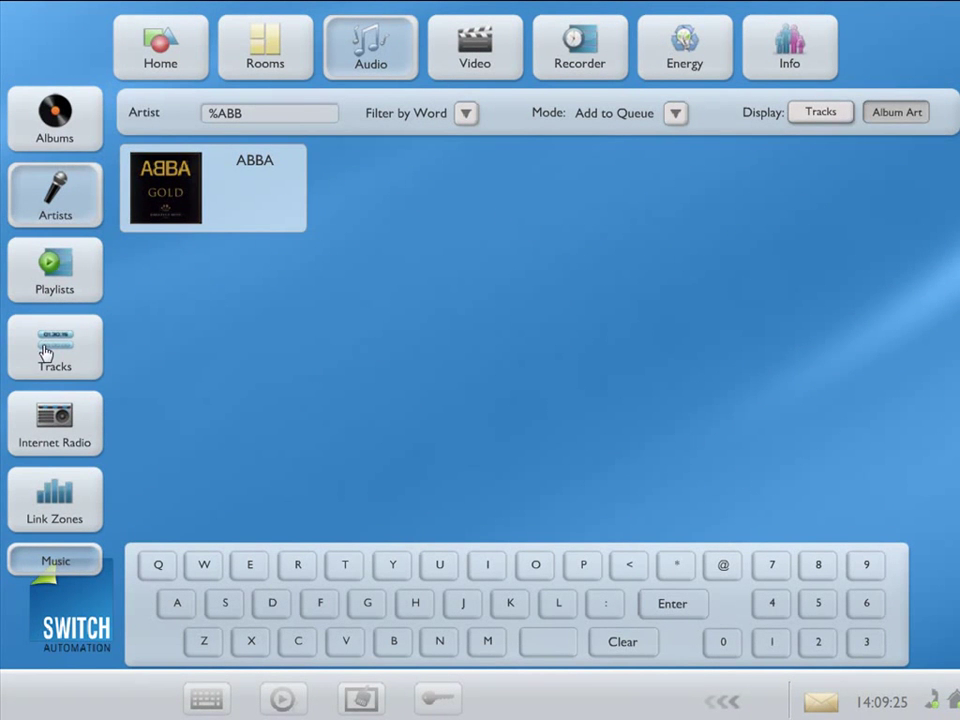
click(54, 119)
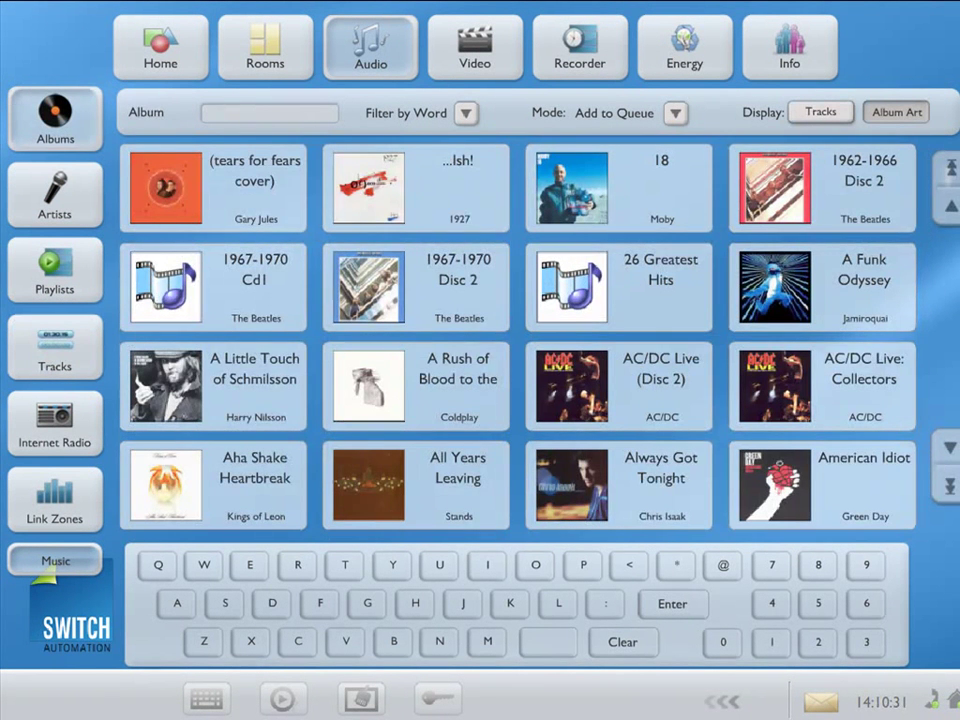
- Hide and reshow the on-screen keyboard, then filter albums by the letter D
click(283, 697)
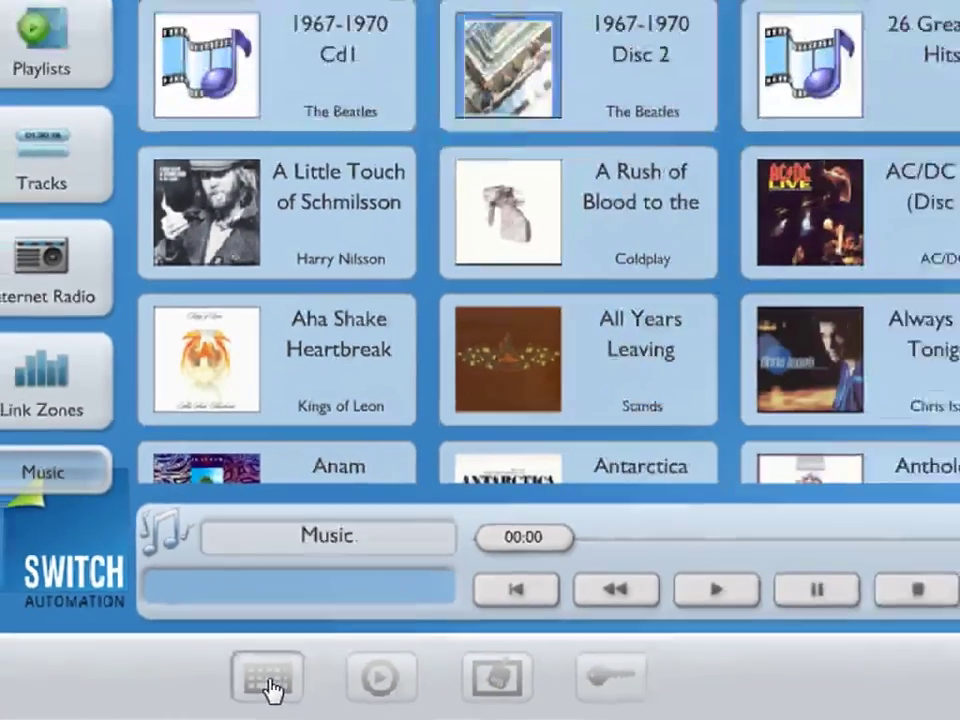
click(267, 677)
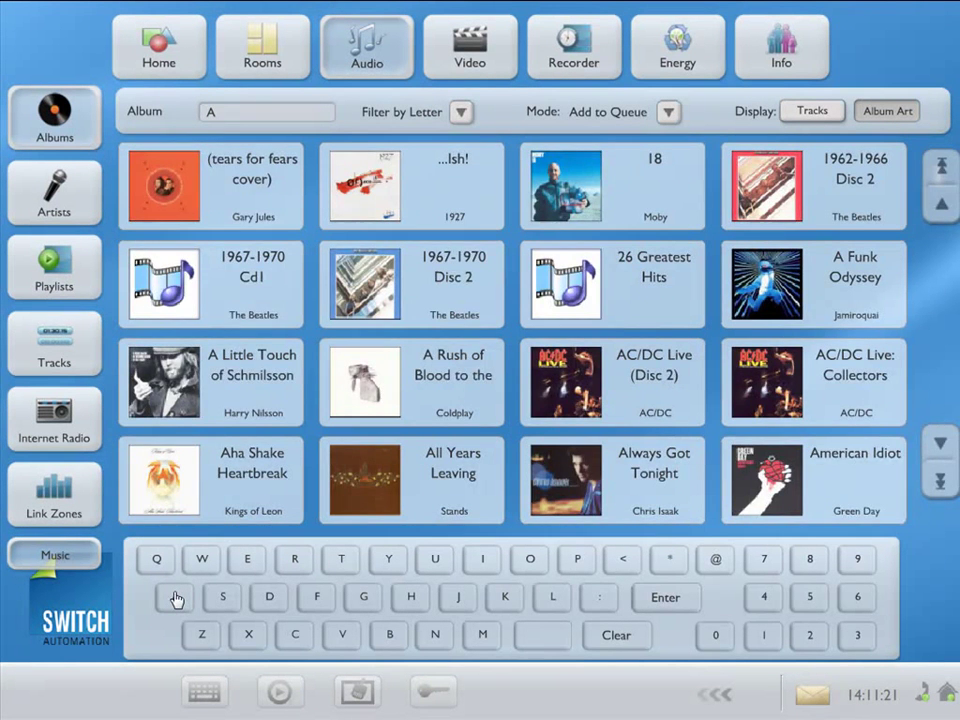
click(268, 597)
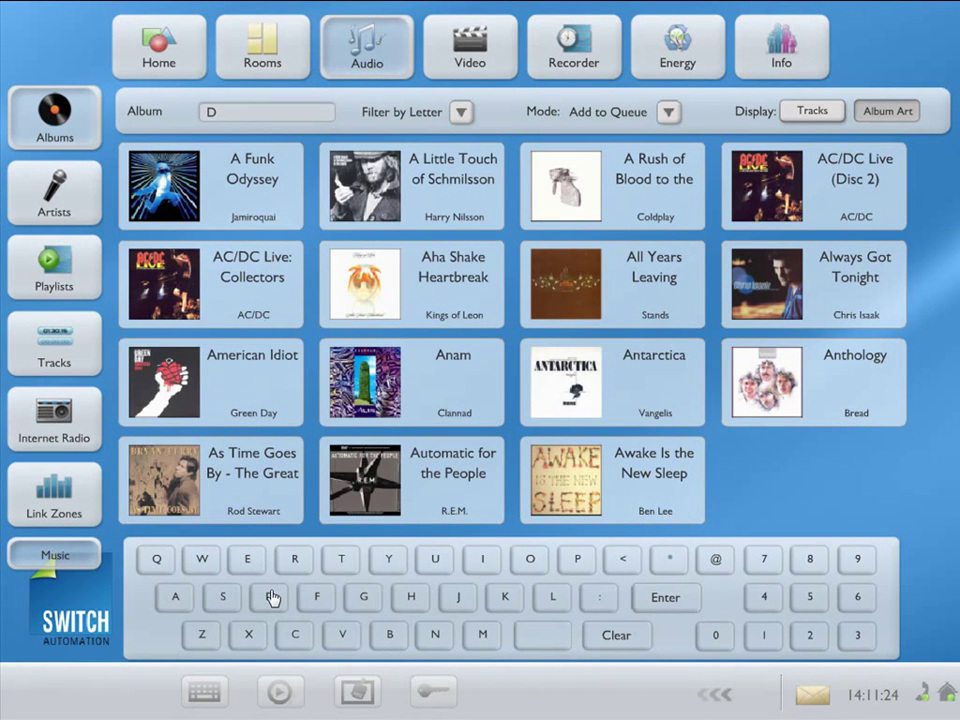
click(269, 597)
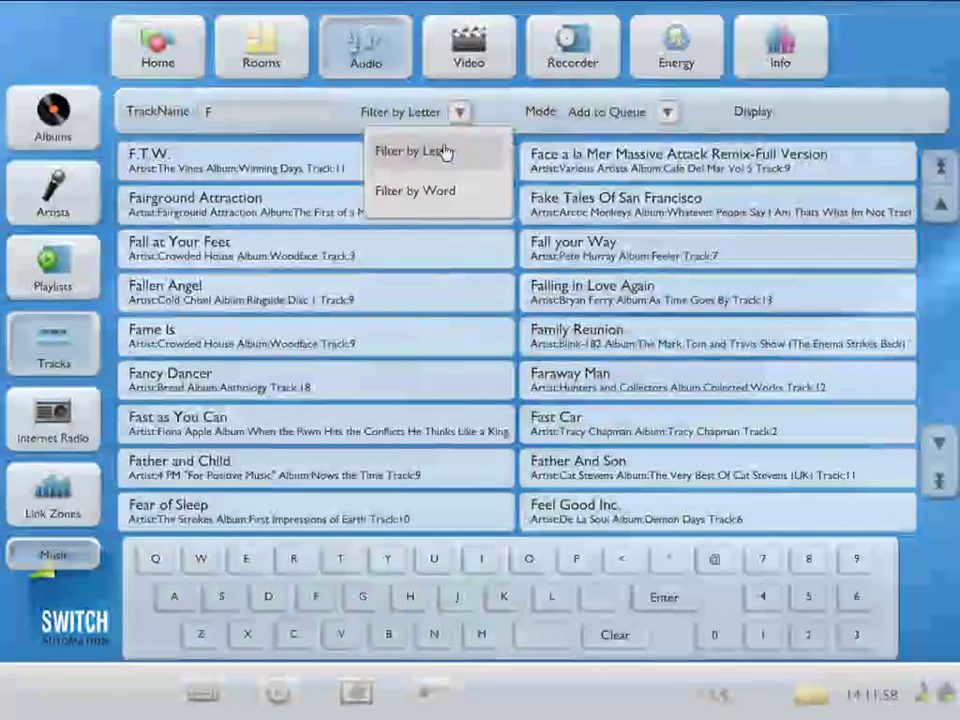
- Filter the track list by first letter to show songs starting with F
click(414, 191)
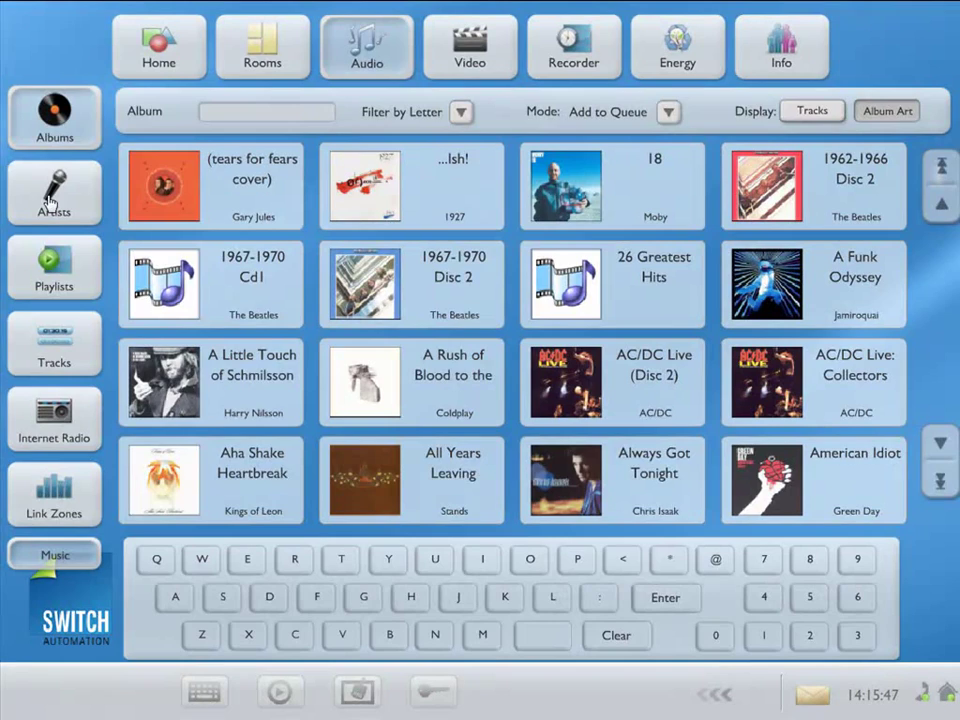
- Use the left sidebar to bring back the full unfiltered album grid
click(54, 190)
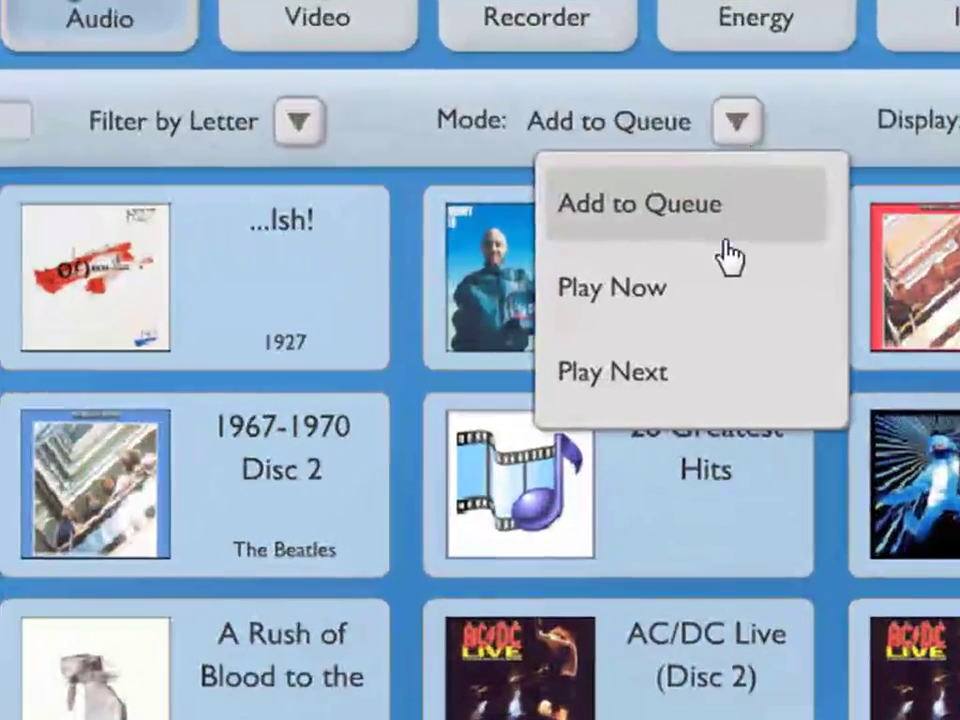
mouse_move(680, 288)
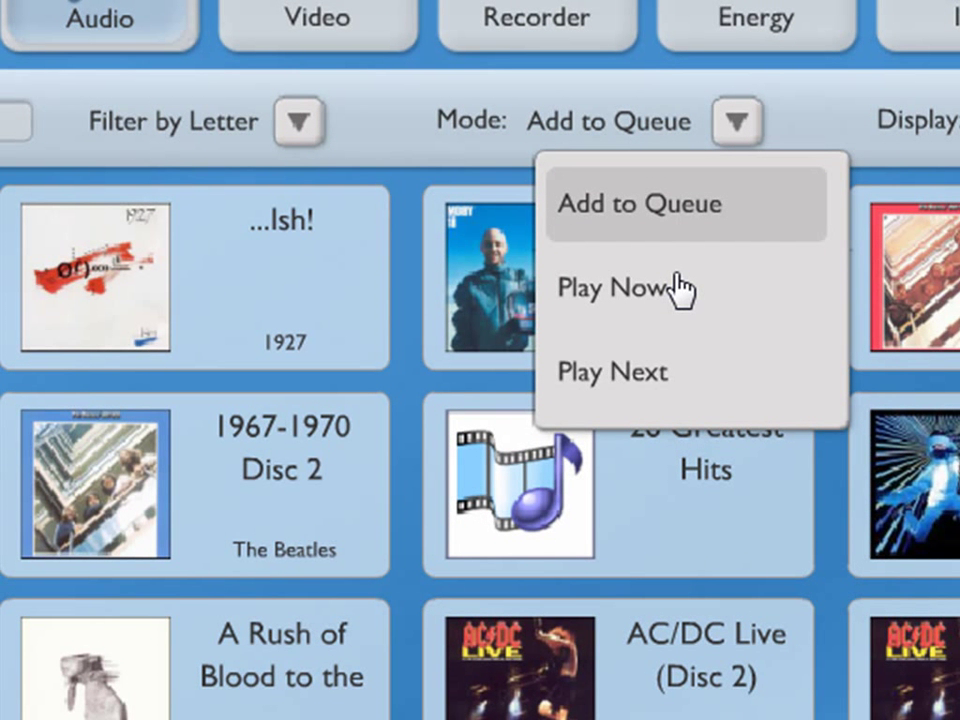
mouse_move(690, 225)
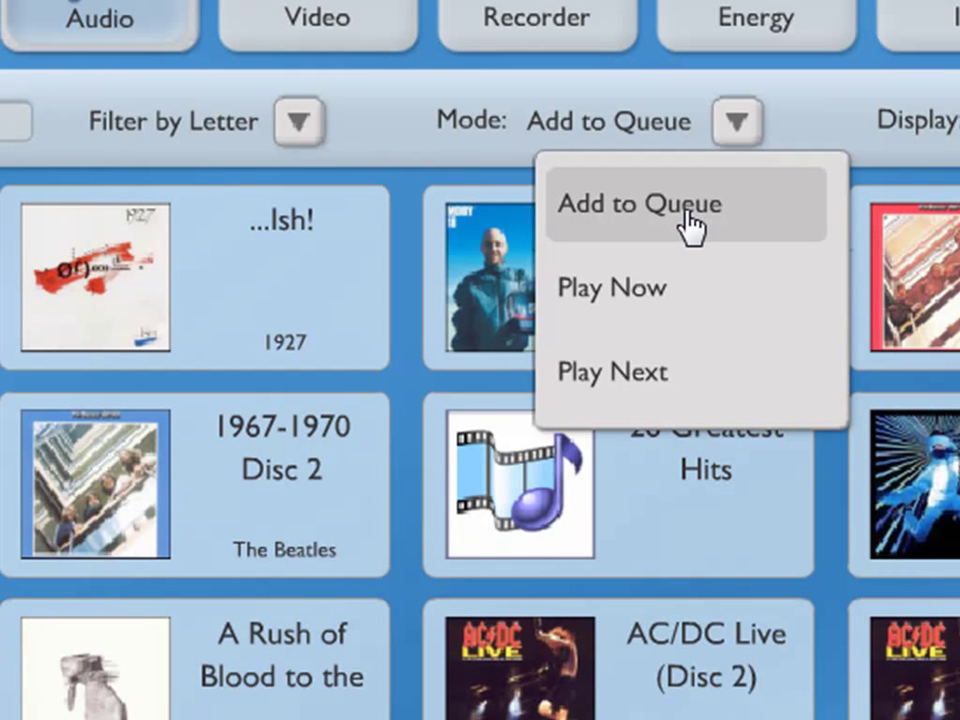
mouse_move(655, 300)
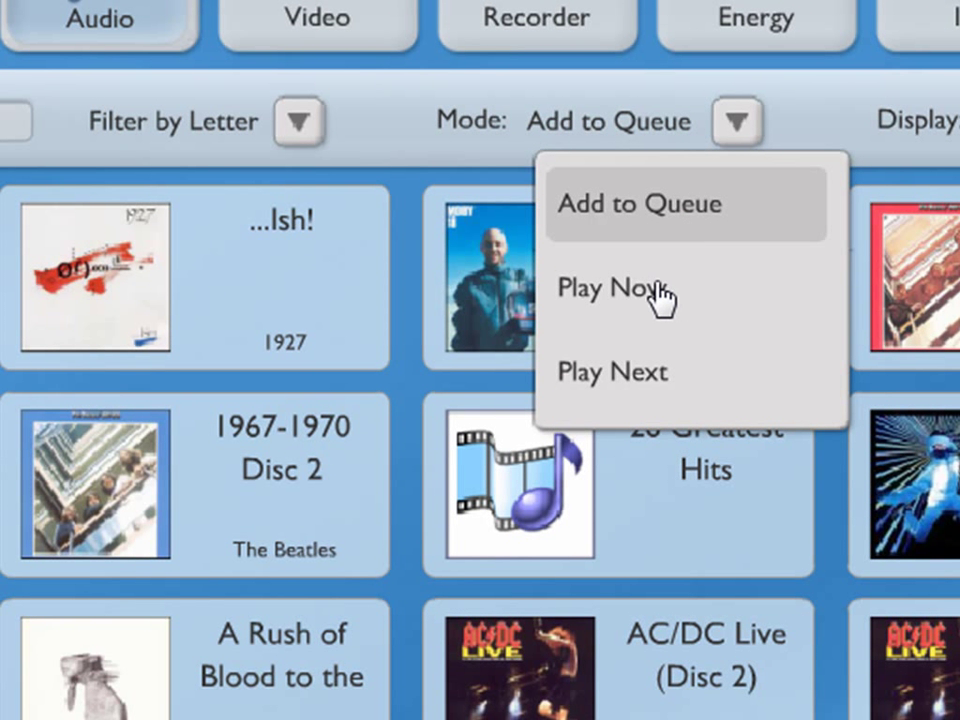
click(610, 289)
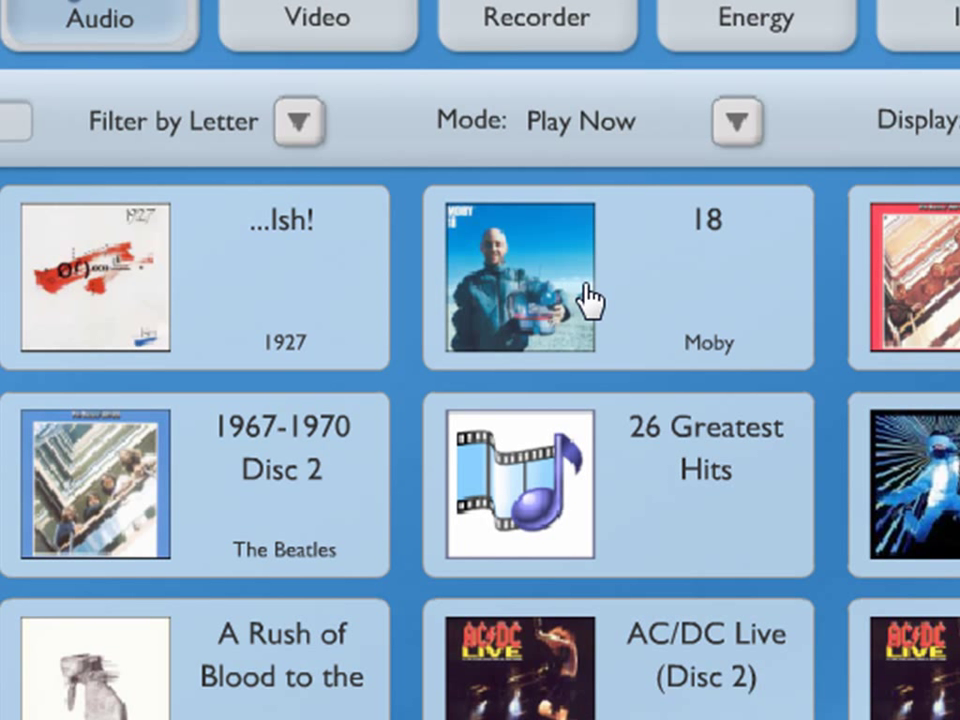
mouse_move(675, 222)
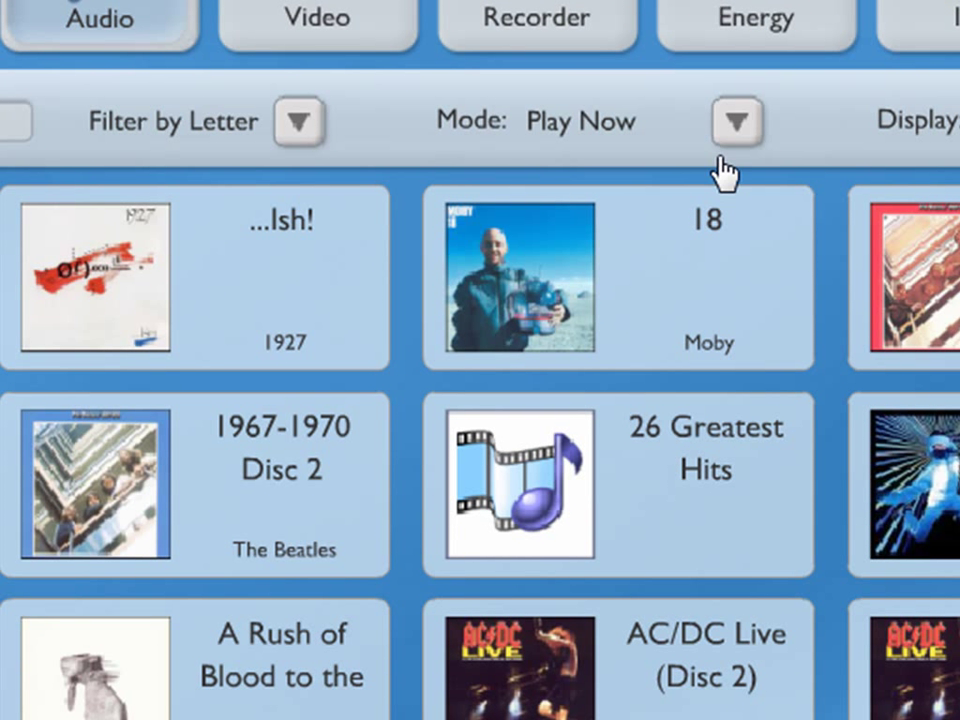
mouse_move(700, 268)
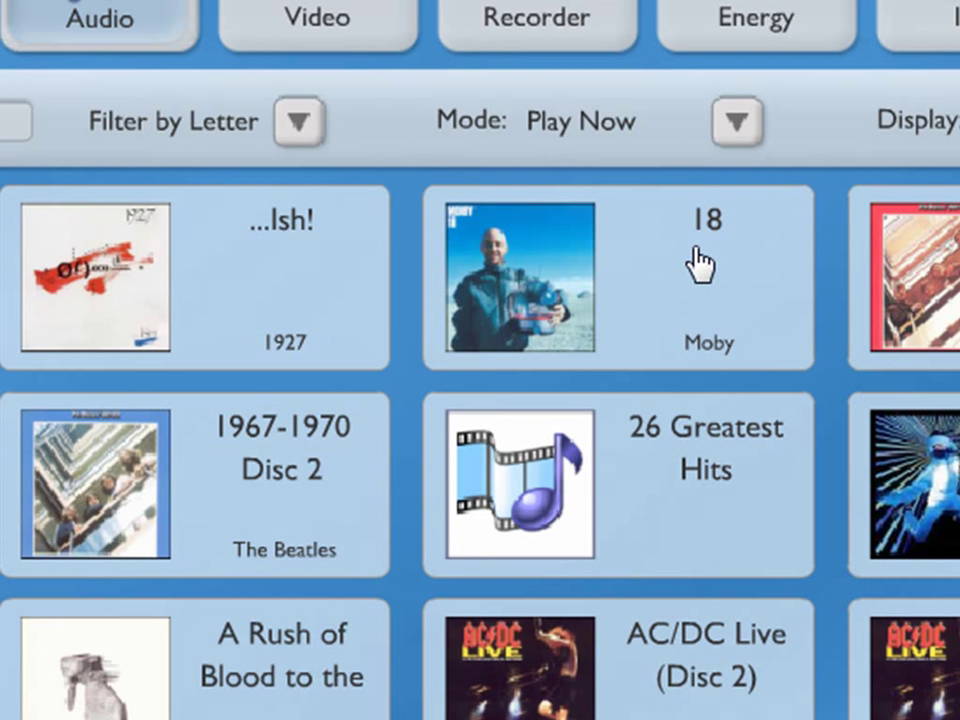
mouse_move(737, 145)
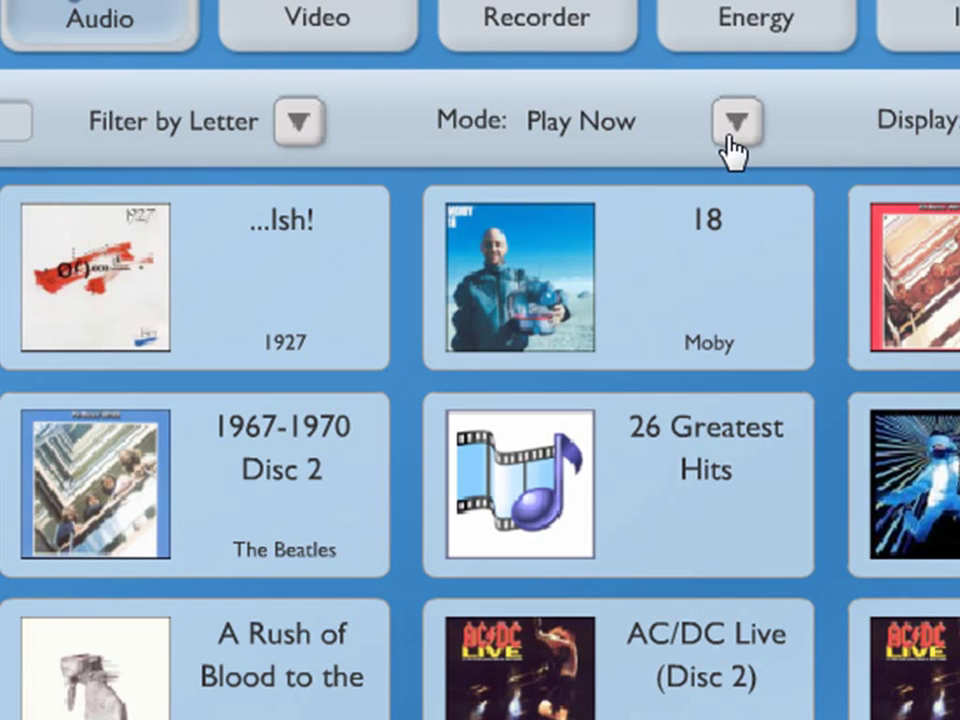
click(736, 122)
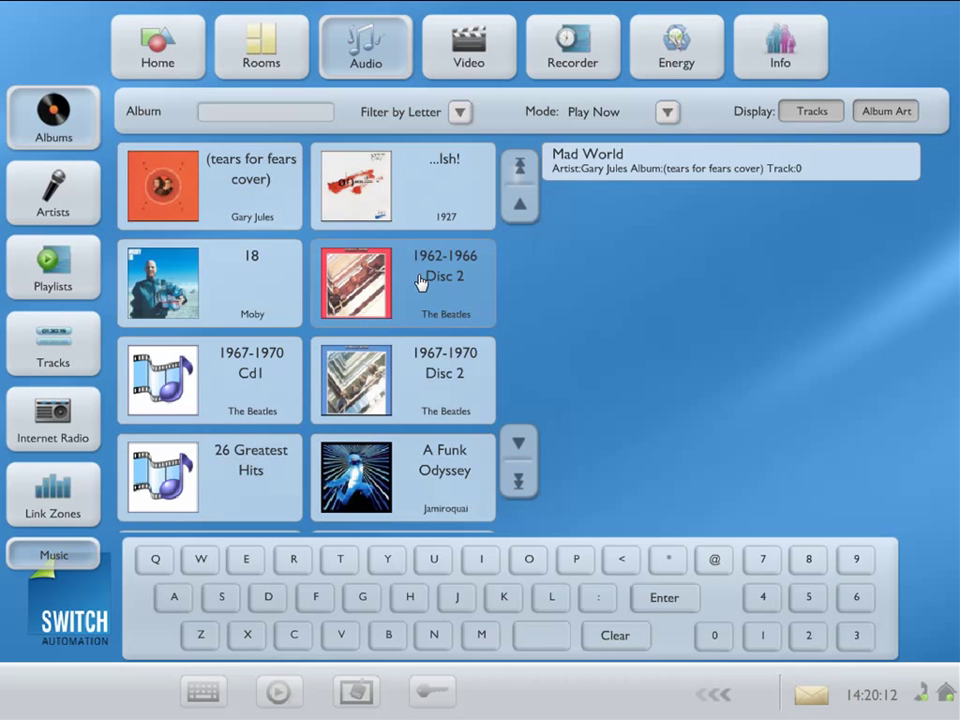
- View tracks of 1962-1966 Disc 2, 18, 1967-1970 Cd1, 26 Greatest Hits, A Funk Odyssey, then list albums
click(402, 283)
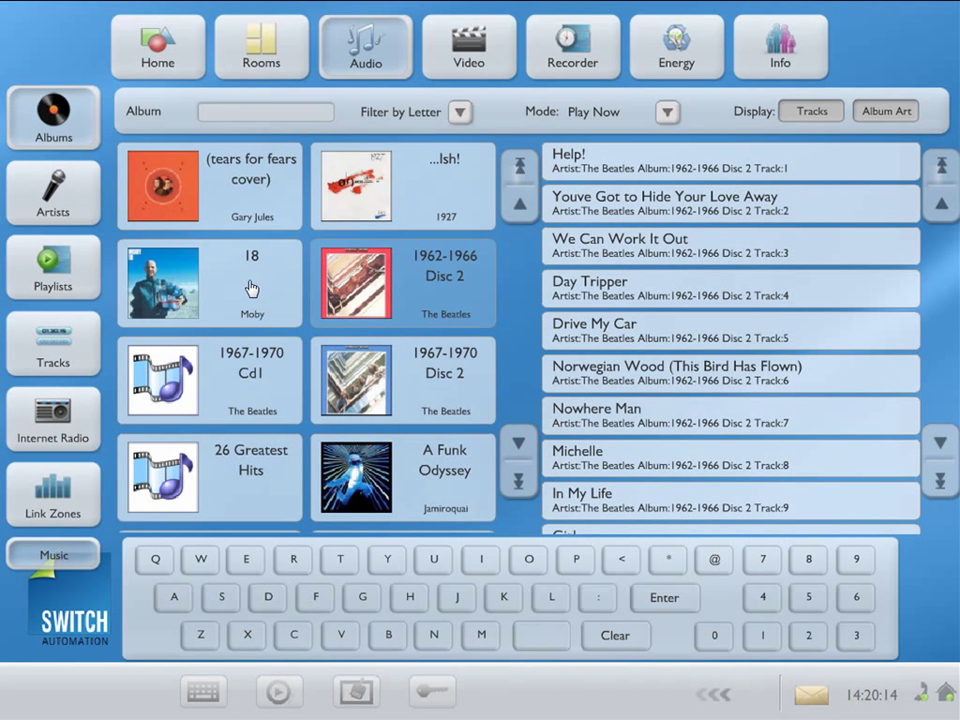
click(209, 283)
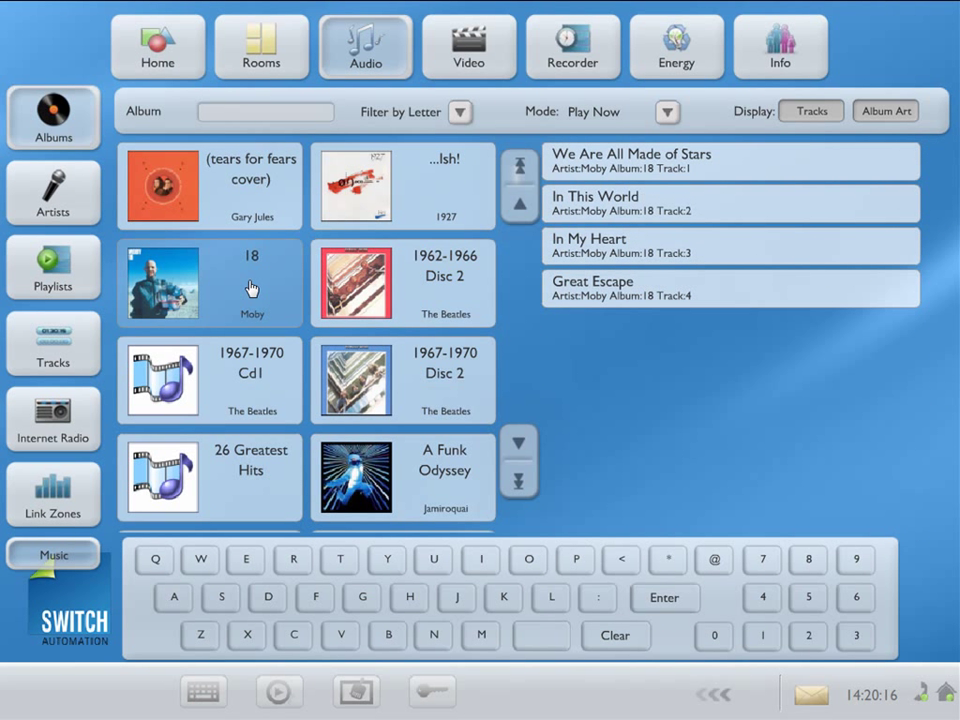
click(209, 380)
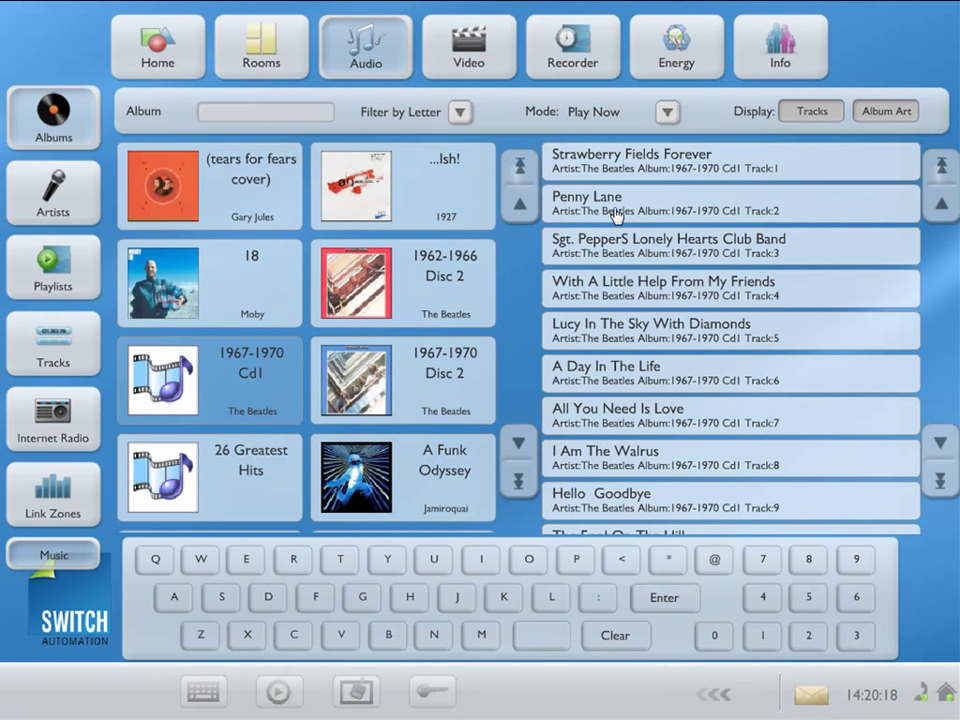
mouse_move(418, 392)
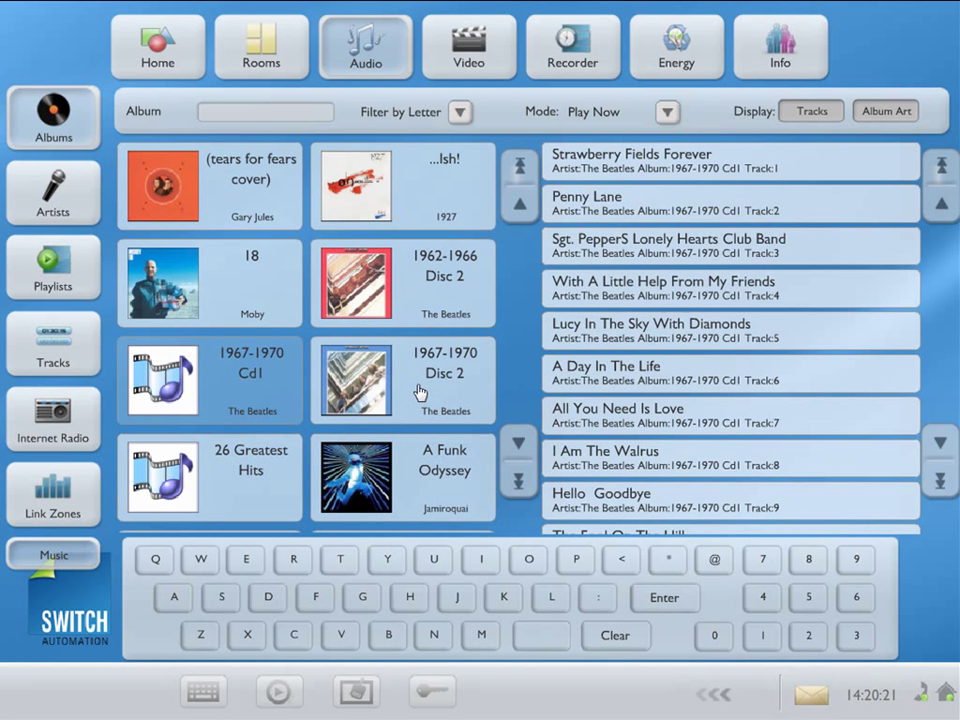
click(209, 478)
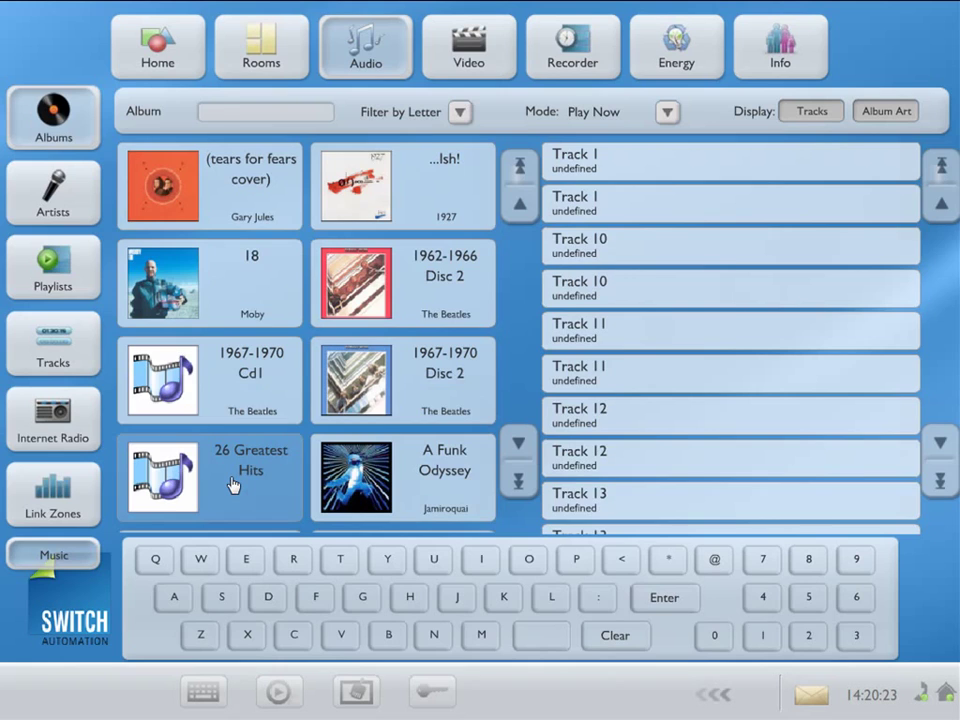
click(403, 478)
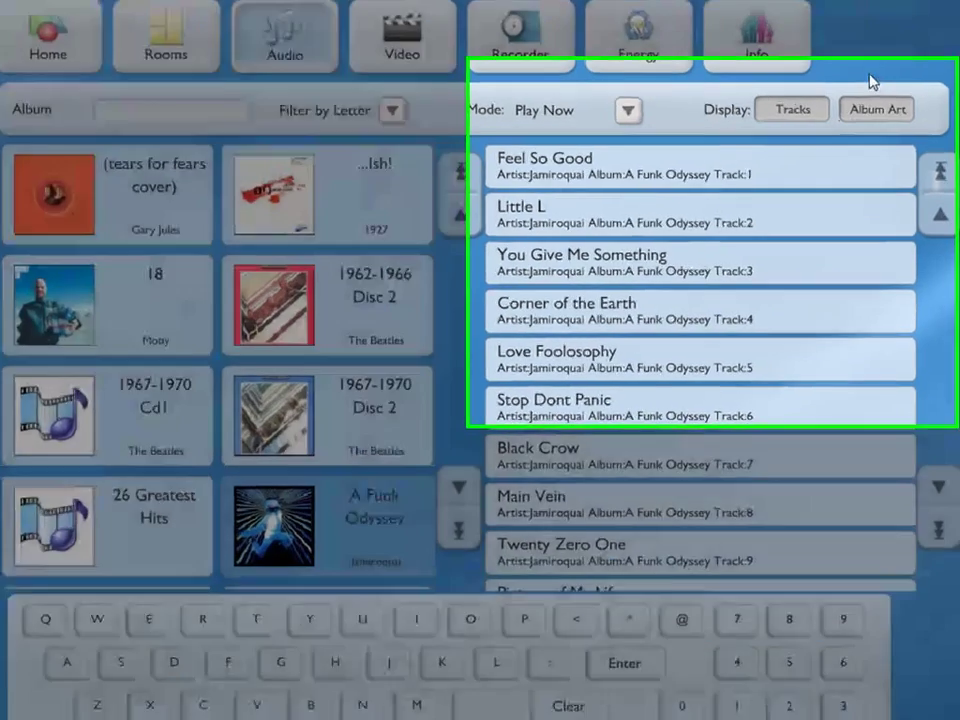
click(791, 109)
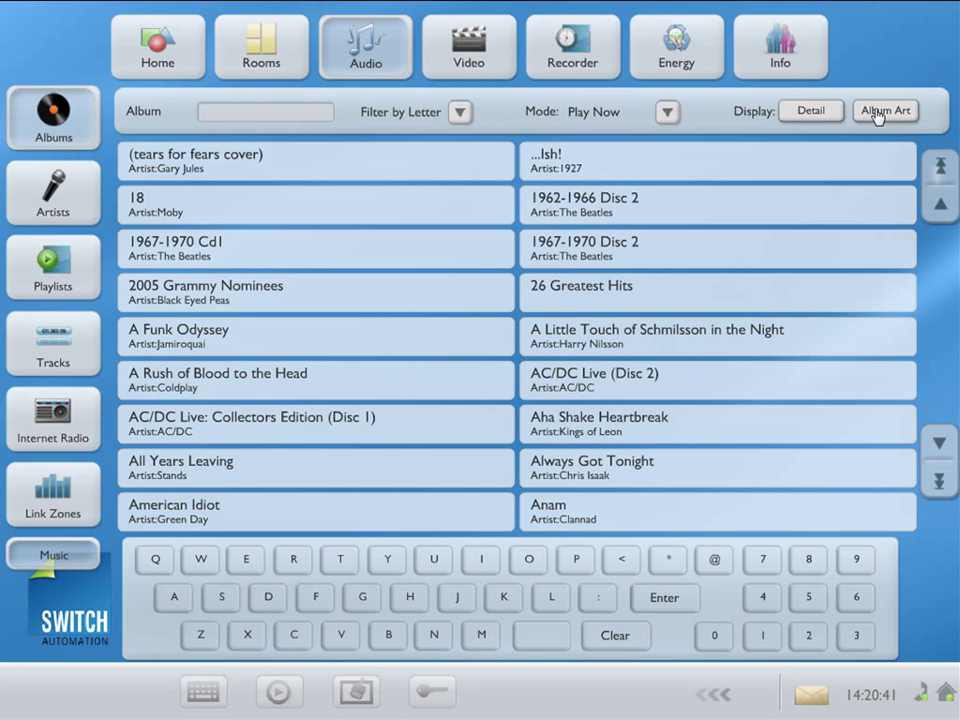
mouse_move(478, 257)
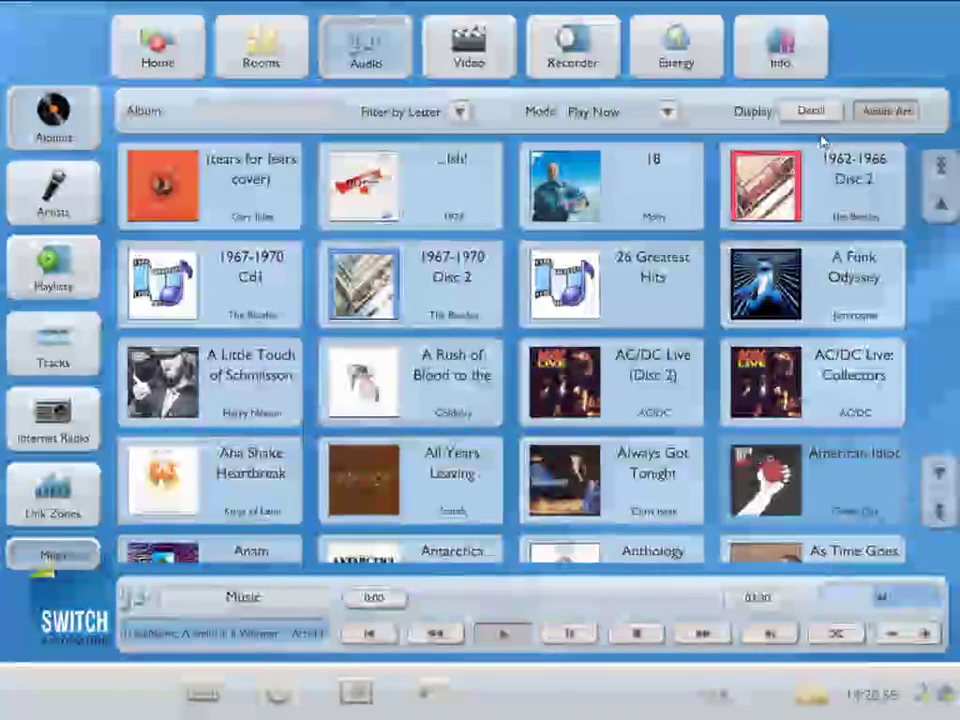
- Switch to Detail display and list tracks of Harry Nilsson's A Little Touch of Schmilsson
click(811, 111)
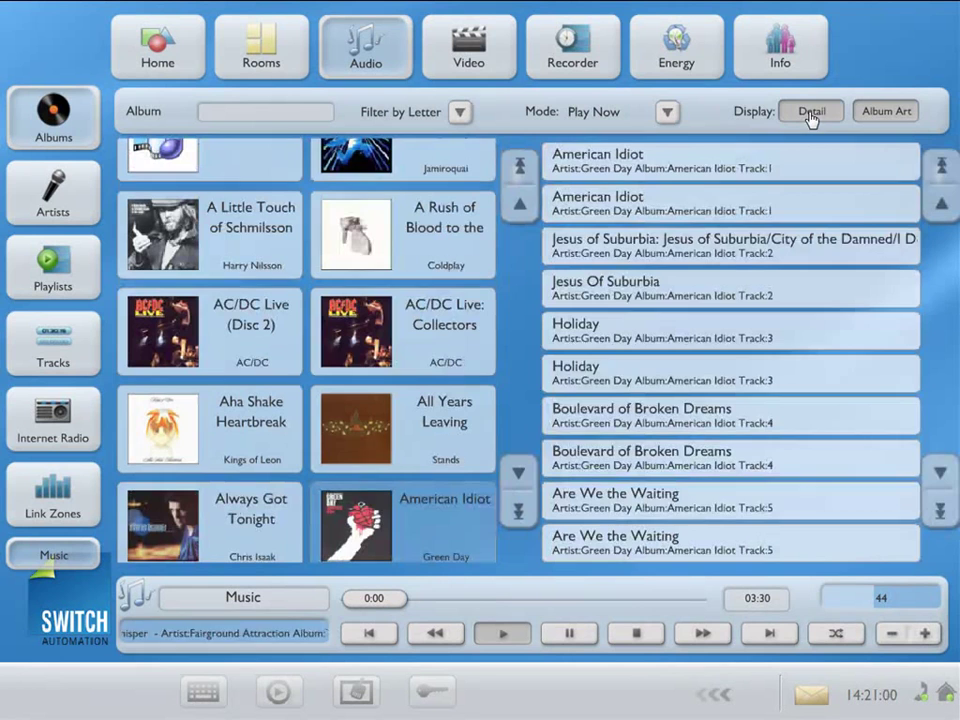
click(403, 331)
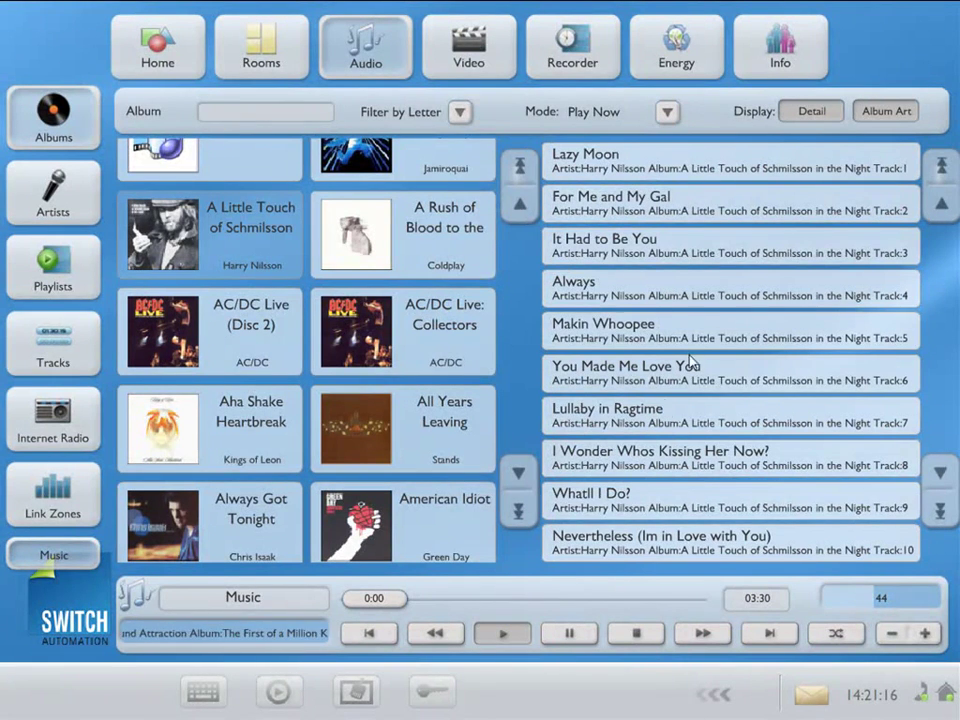
mouse_move(745, 330)
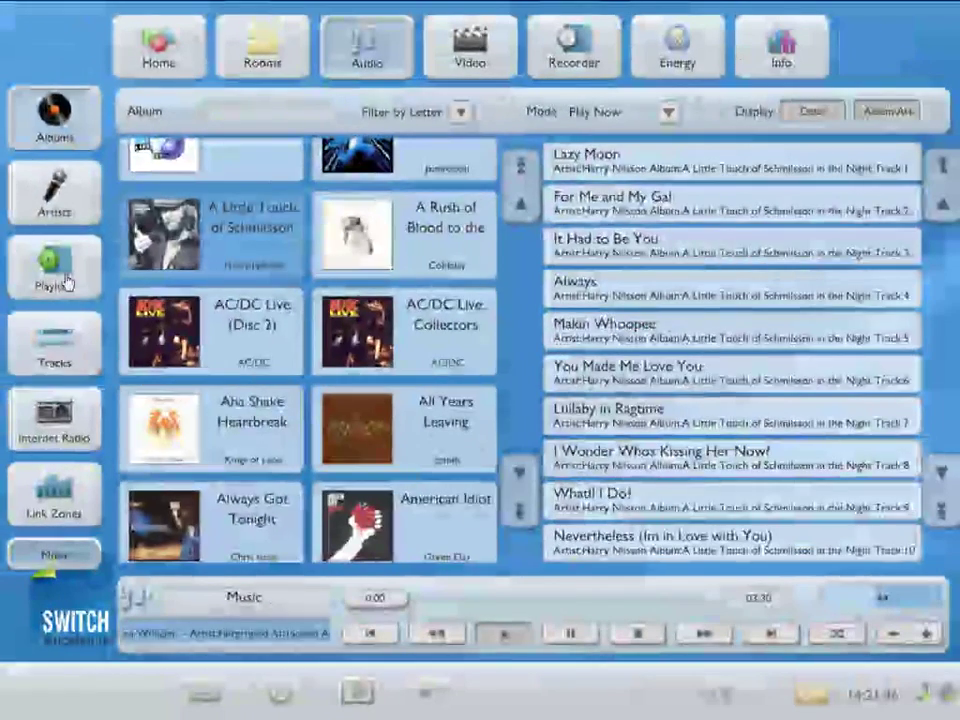
- Open Playlists to show the Now Playing on Music playlist
click(54, 267)
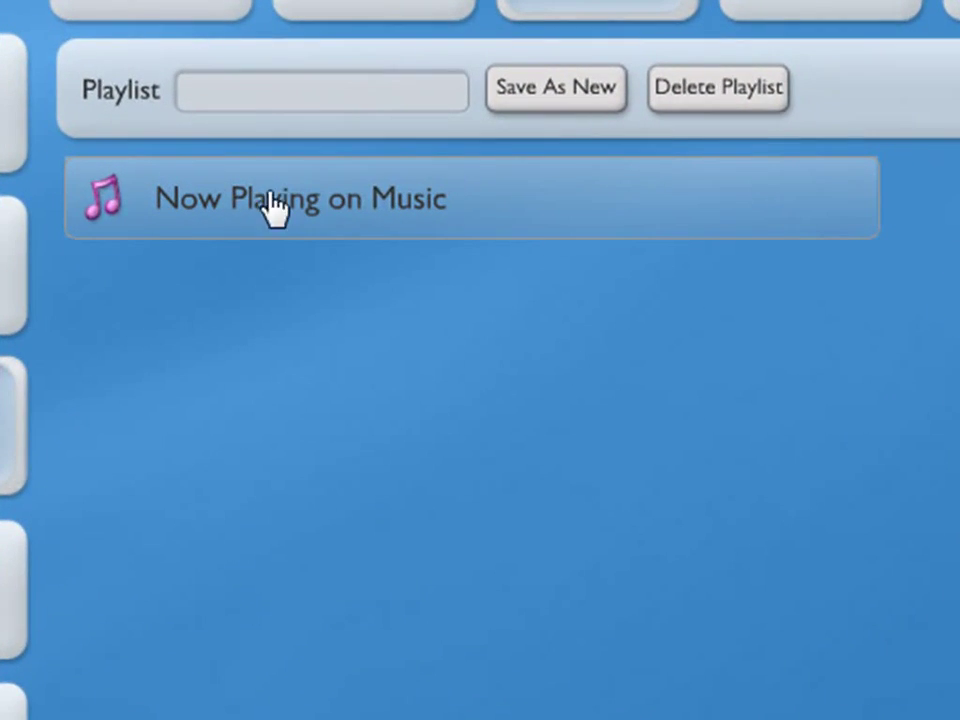
mouse_move(375, 210)
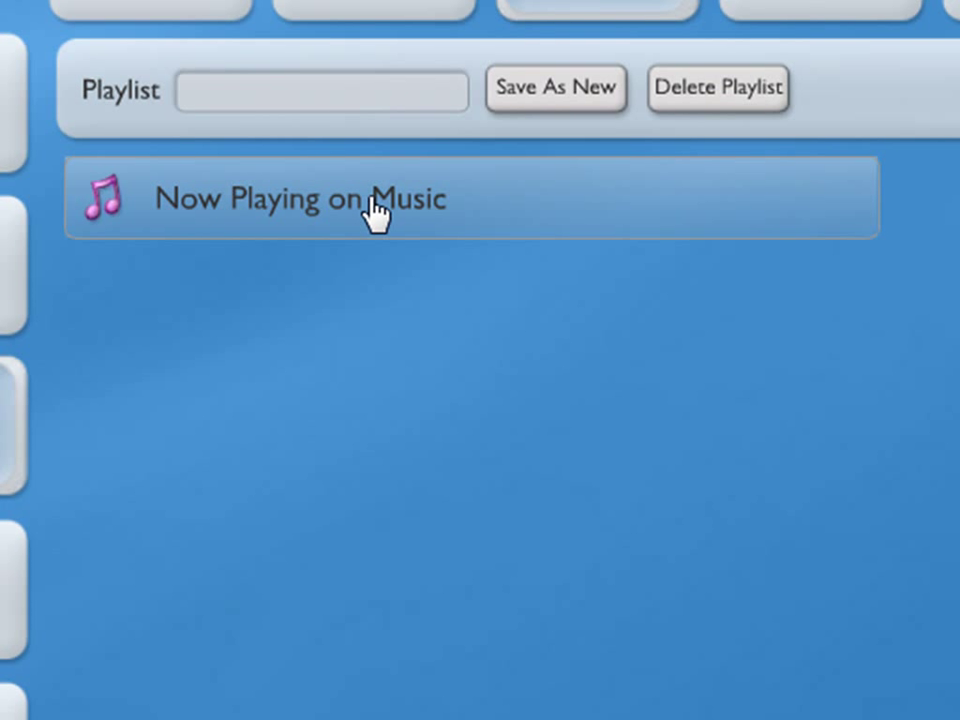
mouse_move(458, 198)
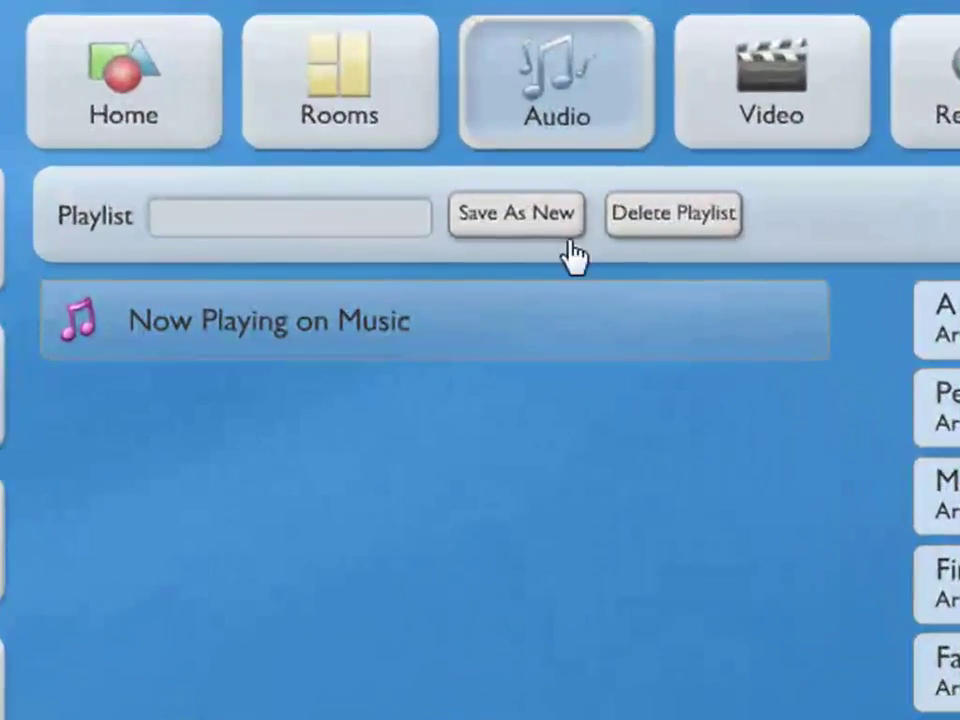
mouse_move(522, 222)
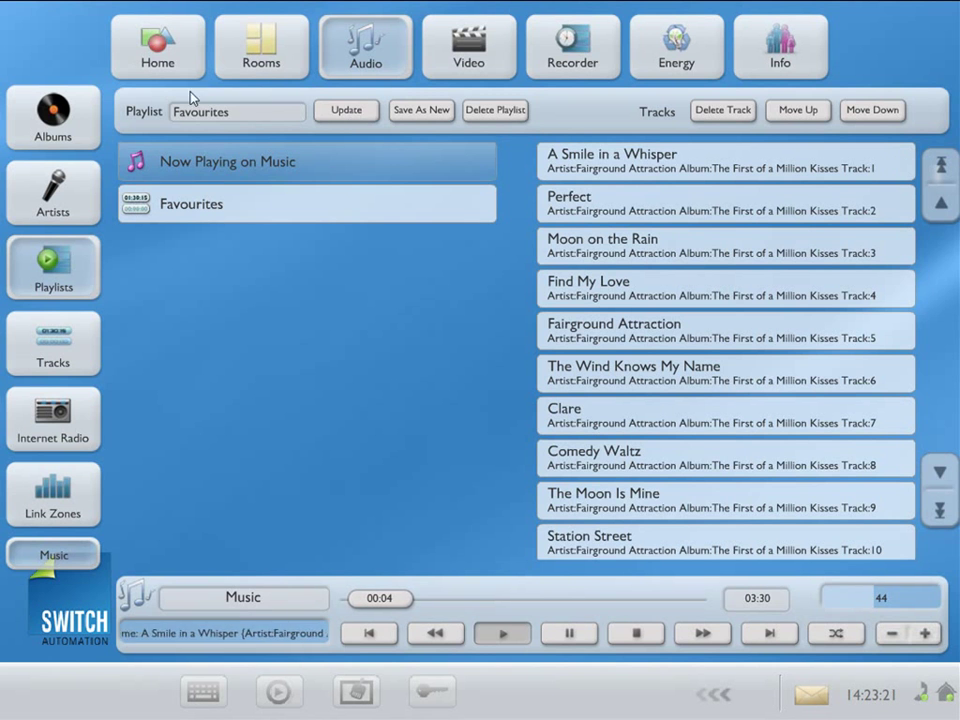
- Go to Albums and back to Playlists, then delete Clare from Favourites
click(52, 117)
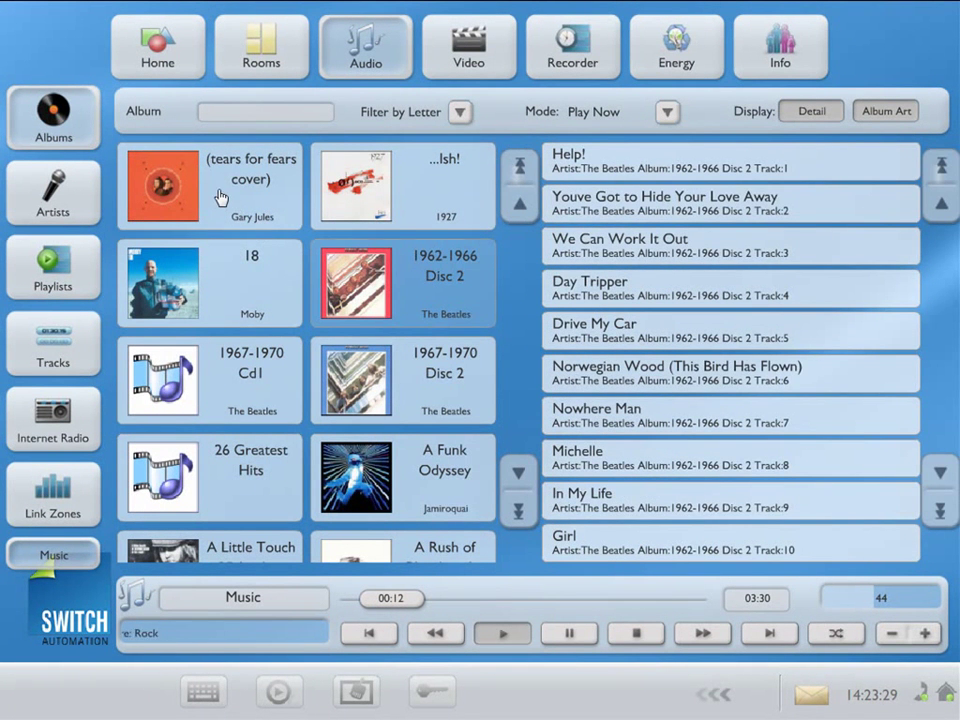
click(52, 267)
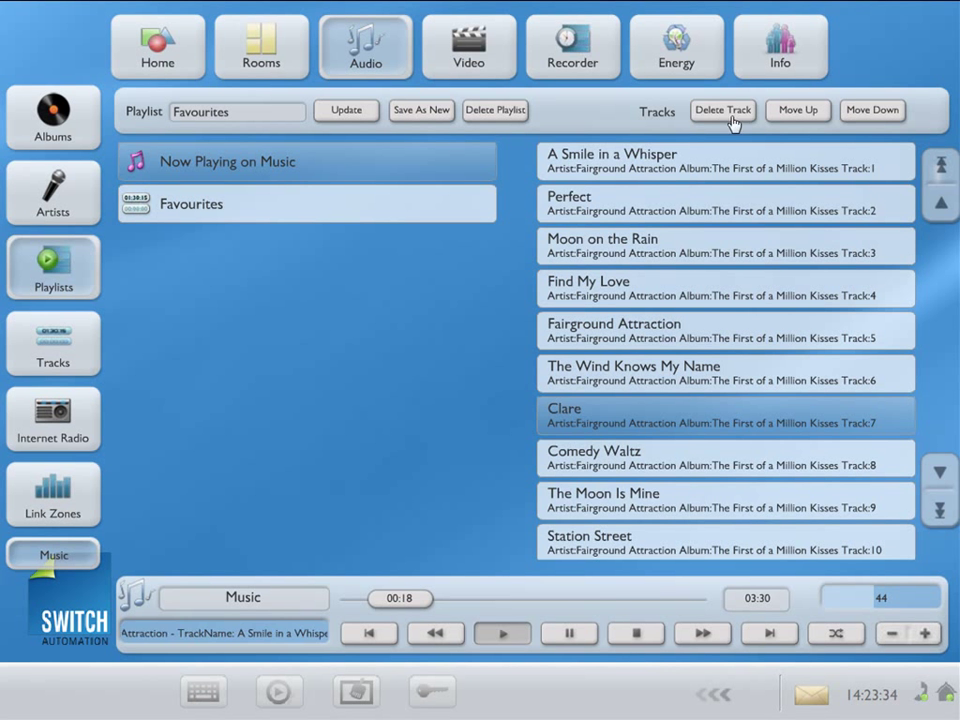
click(722, 110)
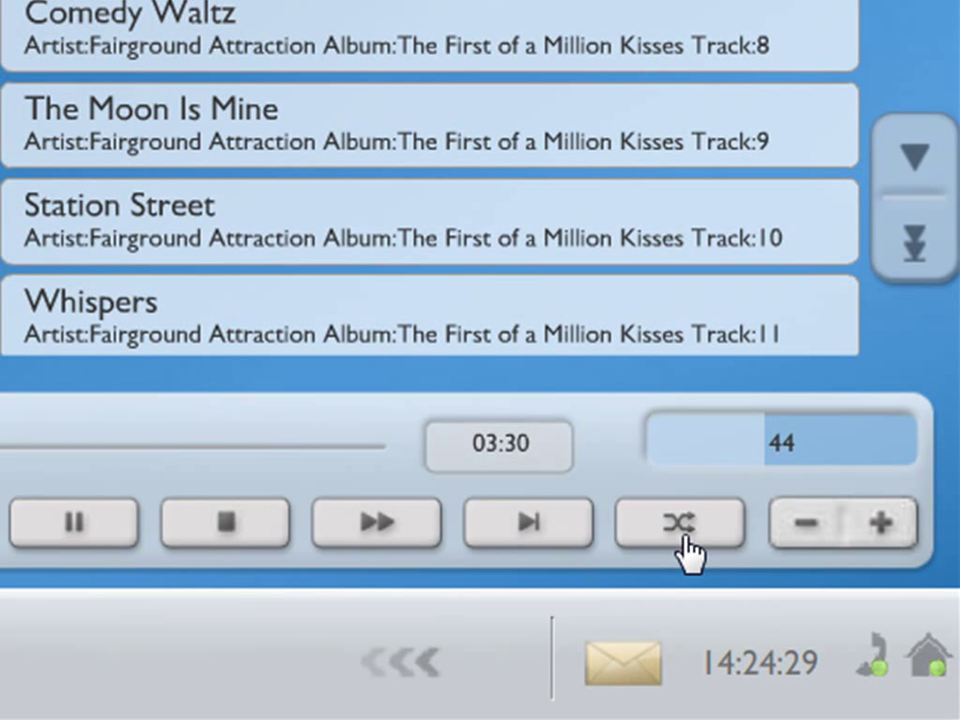
- Turn on shuffle for the Favourites queue on the playback bar
click(679, 523)
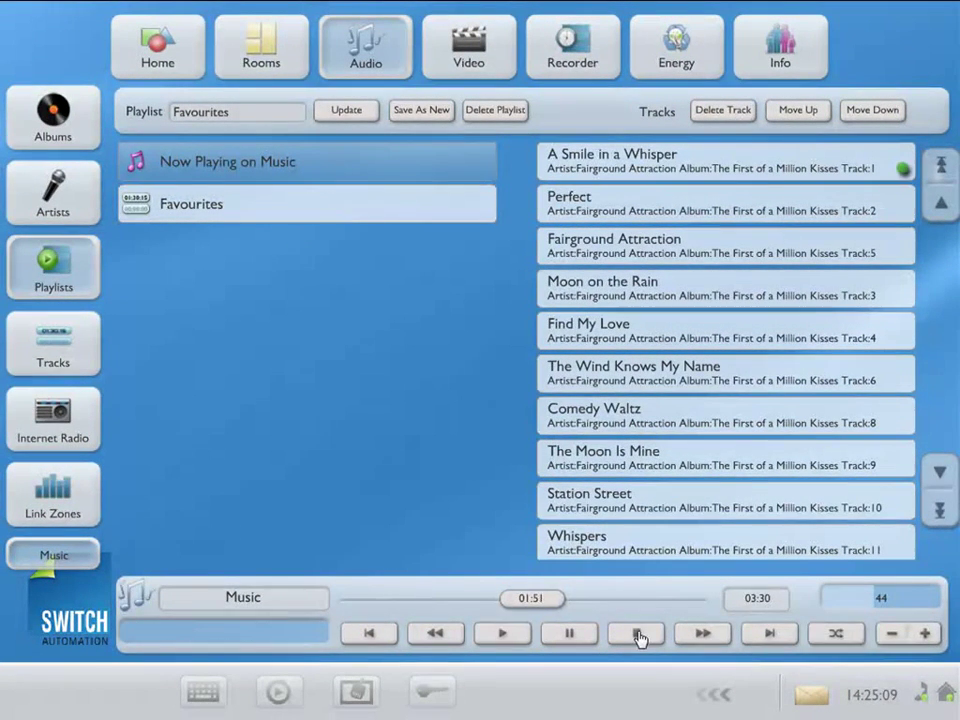
- Stop playback, queue James Taylor's Greatest Hits from Albums, and clear the Playlist name field
click(635, 632)
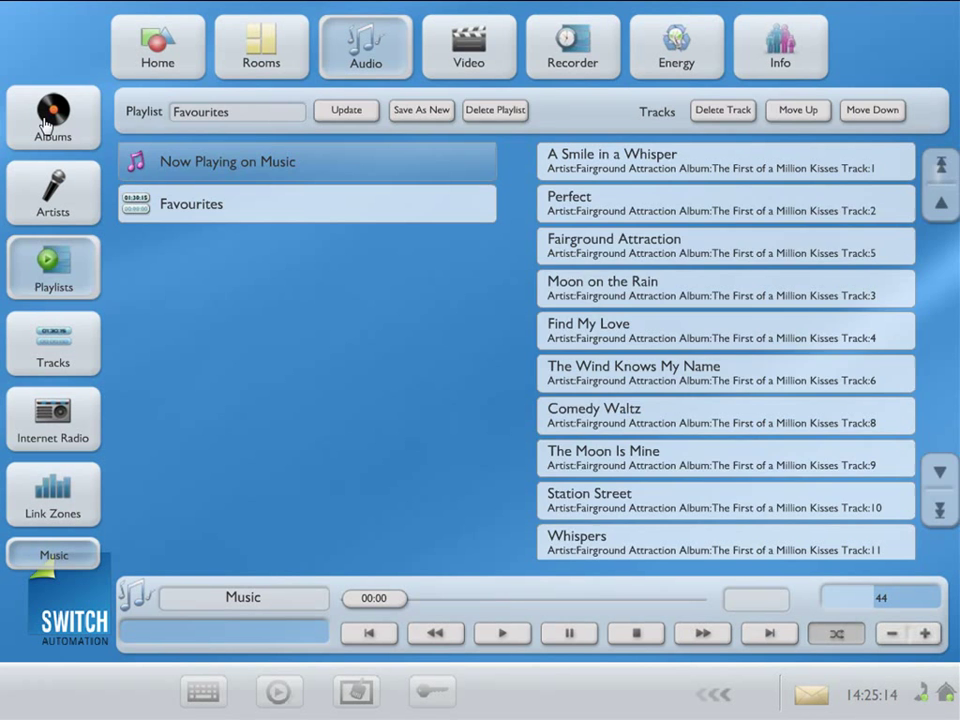
click(53, 118)
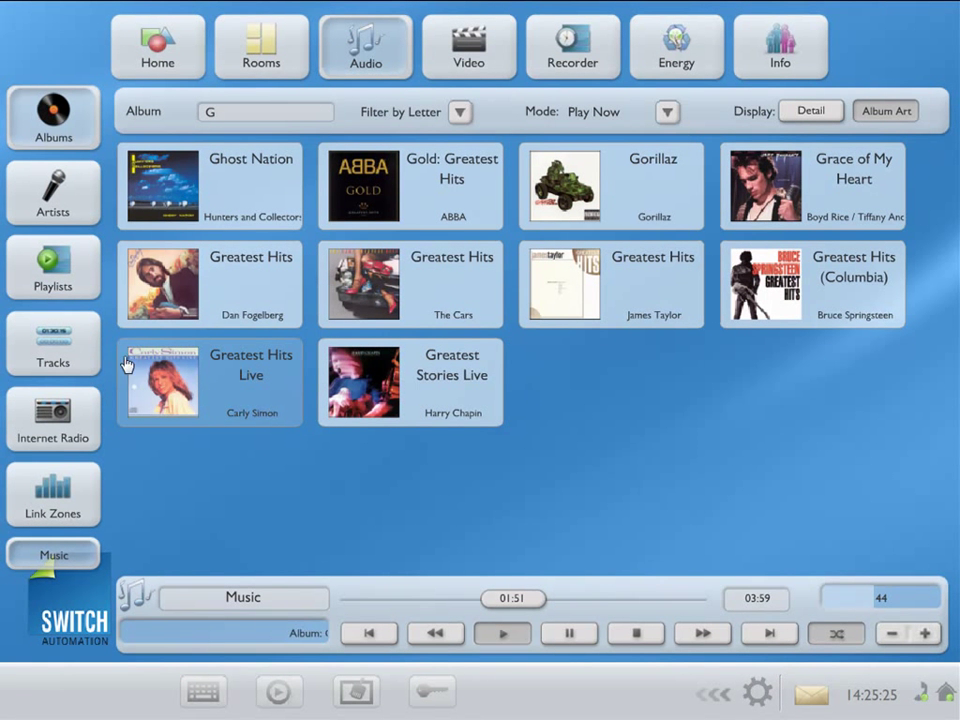
click(53, 267)
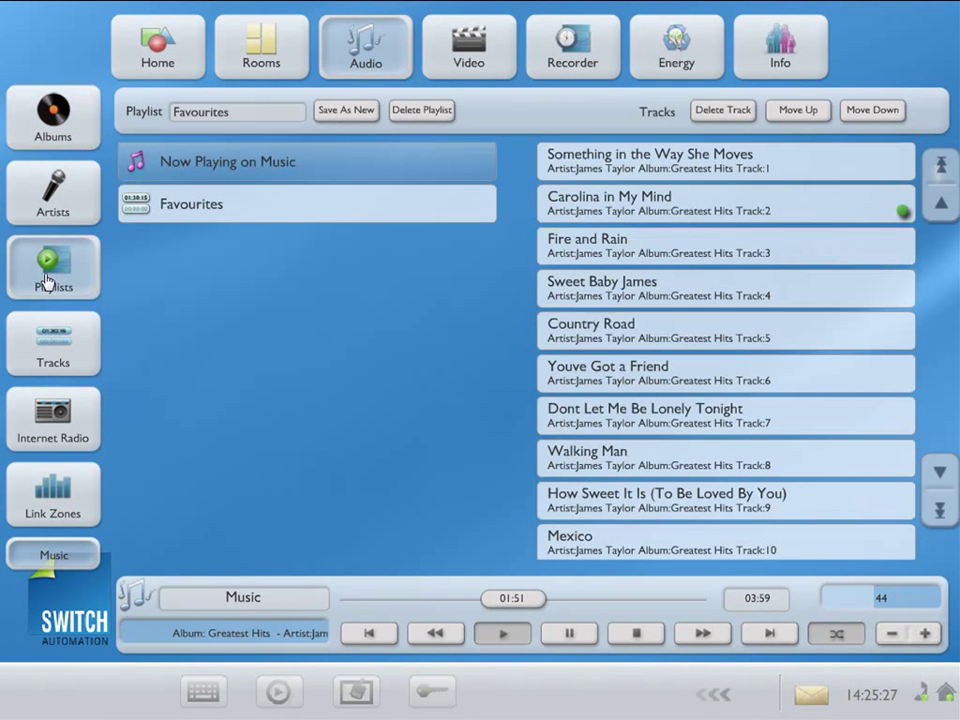
click(237, 111)
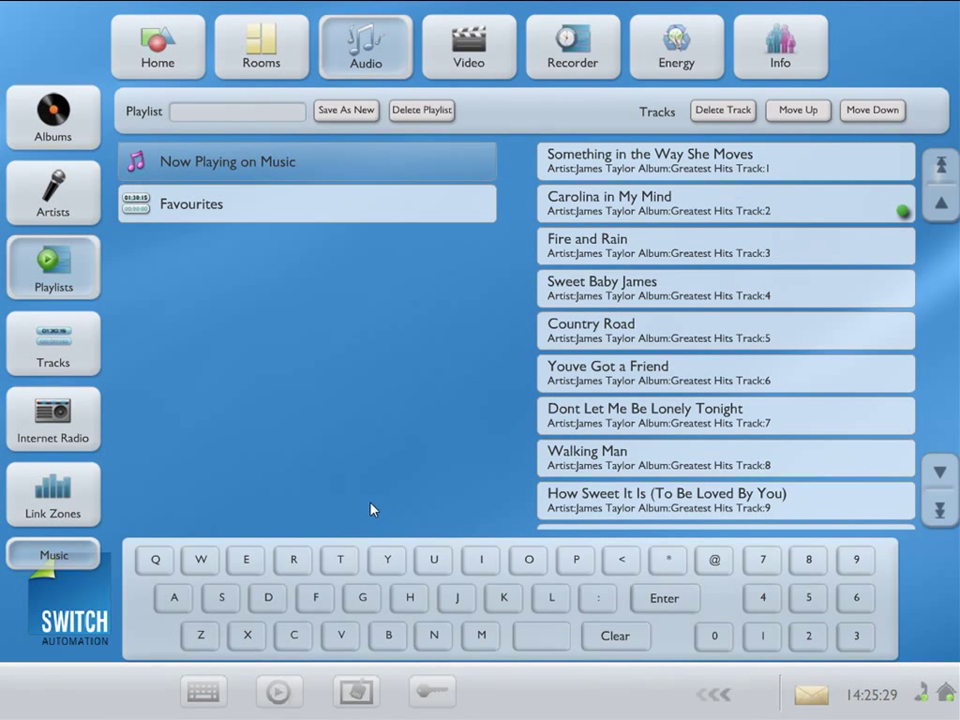